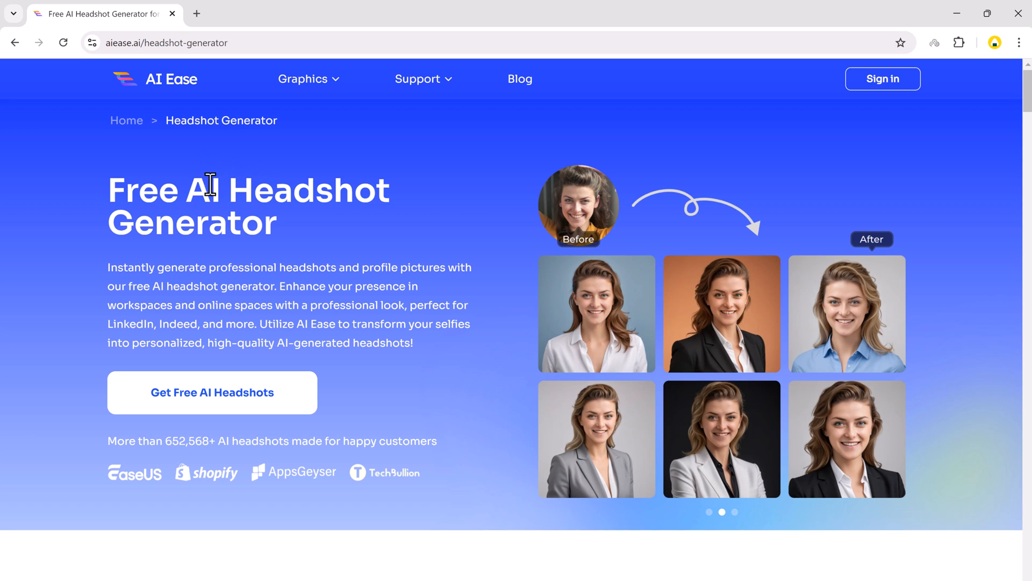
- Scroll through the AI Ease landing page to review the headshot generator overview
scroll(down, 3)
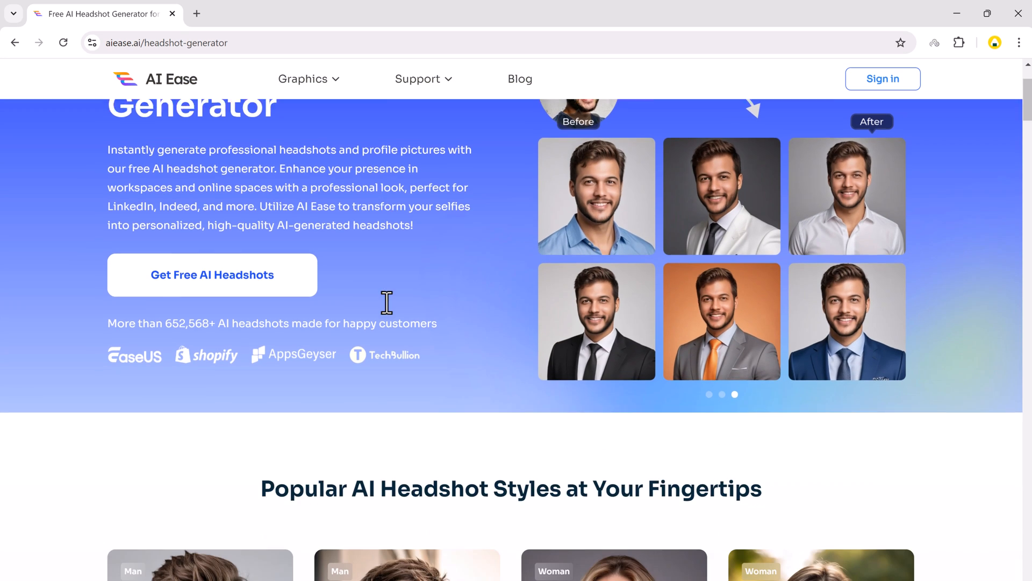
scroll(down, 3)
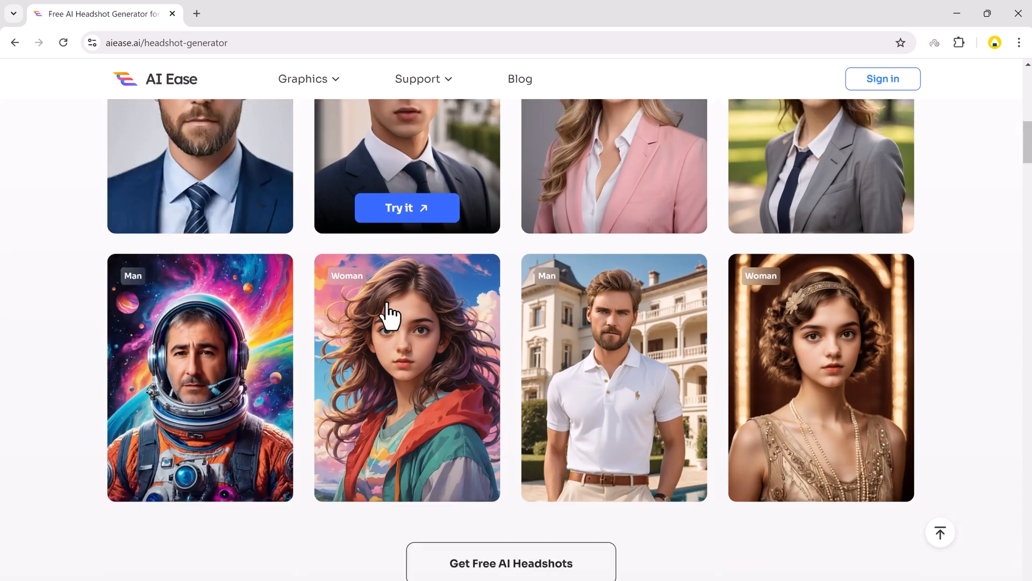
scroll(up, 3)
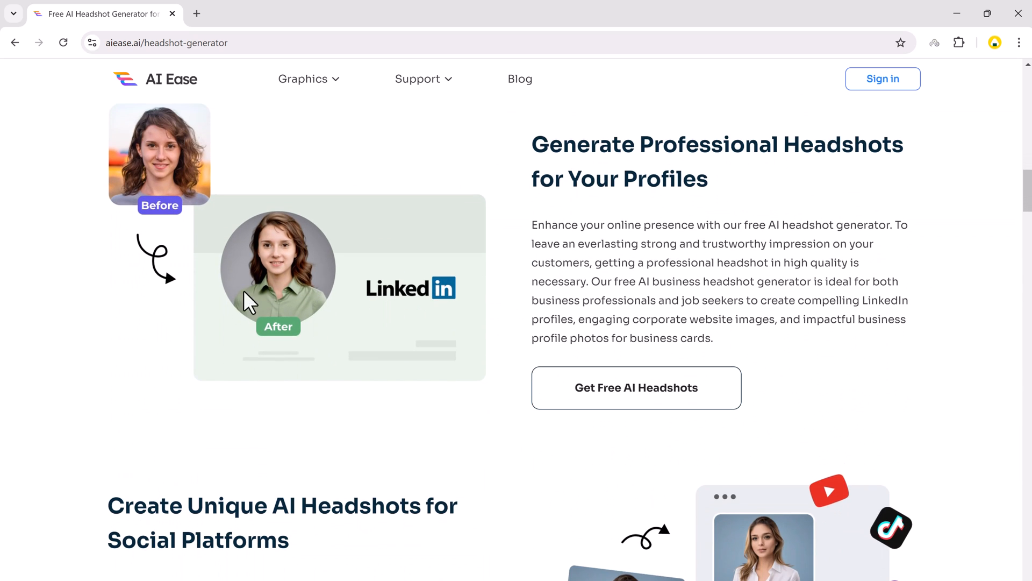
scroll(down, 3)
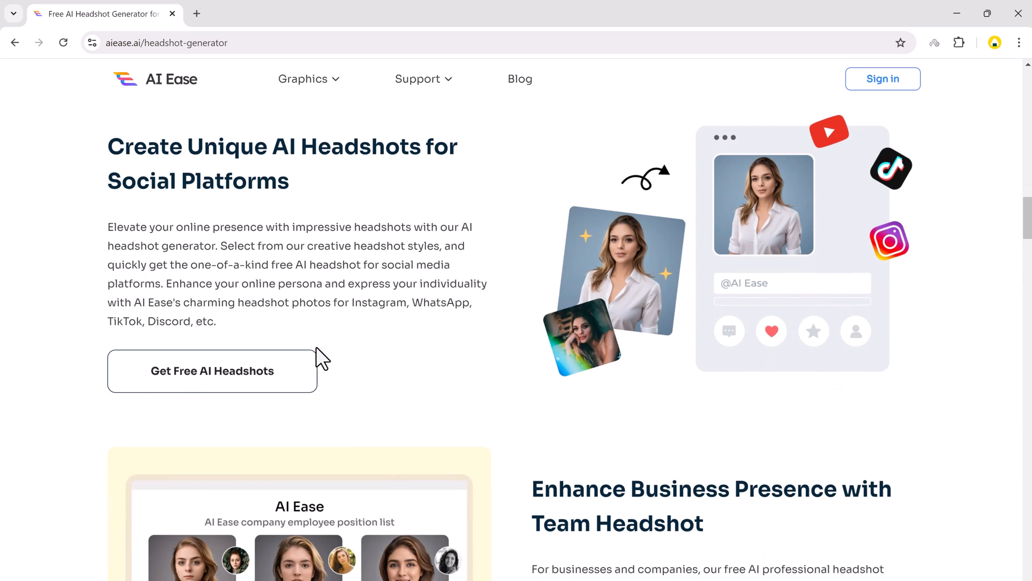
scroll(down, 3)
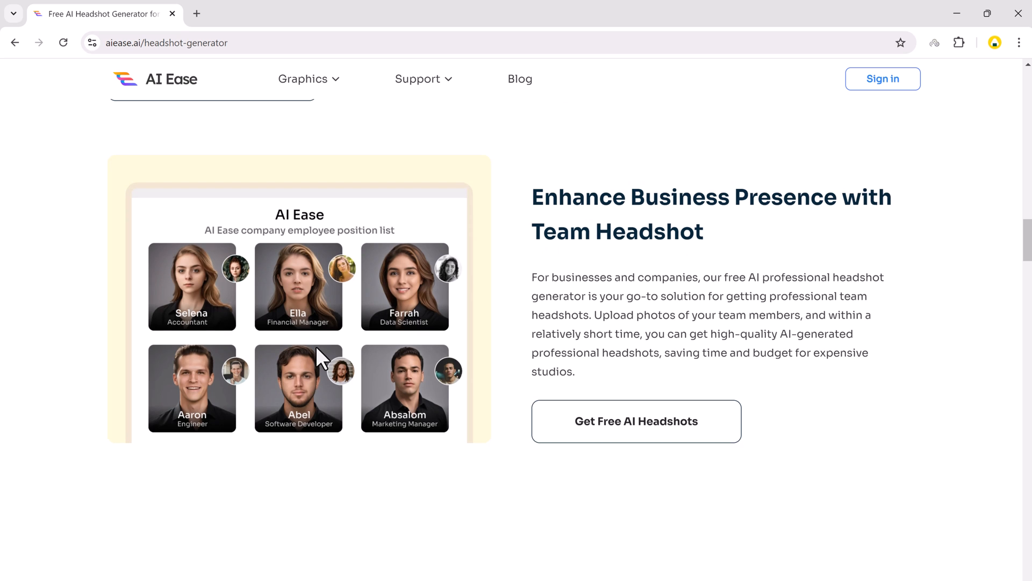
scroll(down, 3)
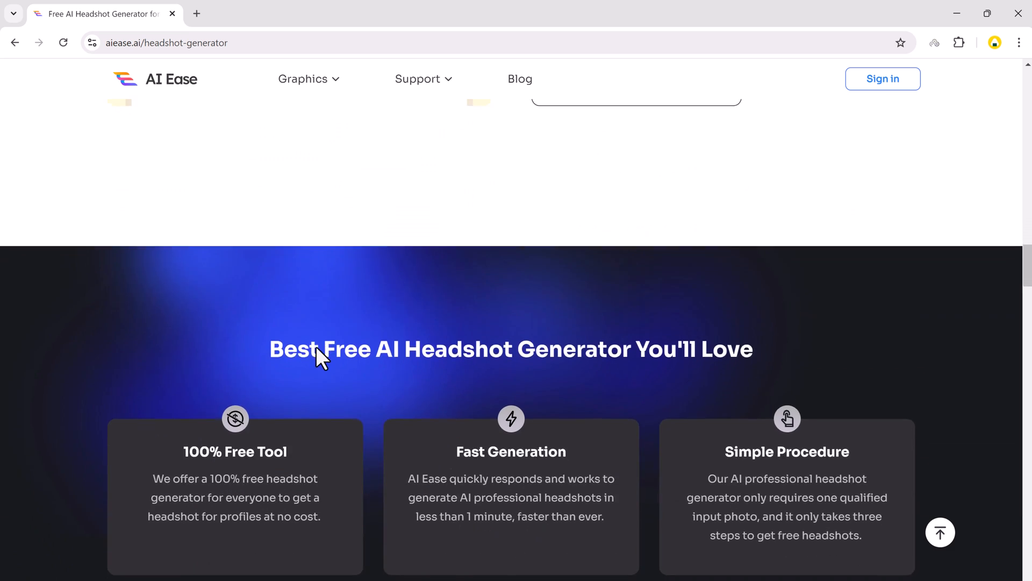
scroll(down, 3)
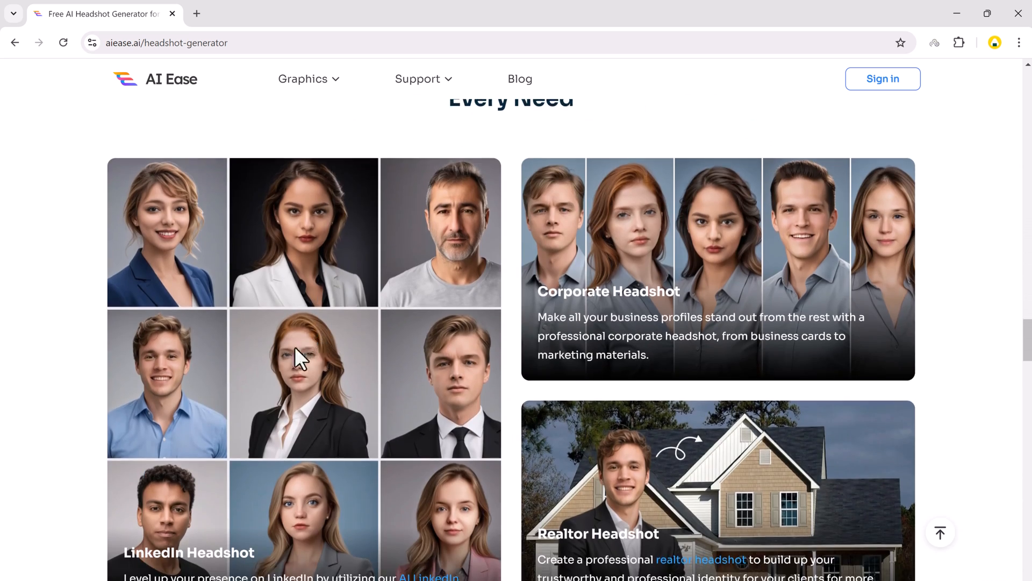
scroll(down, 3)
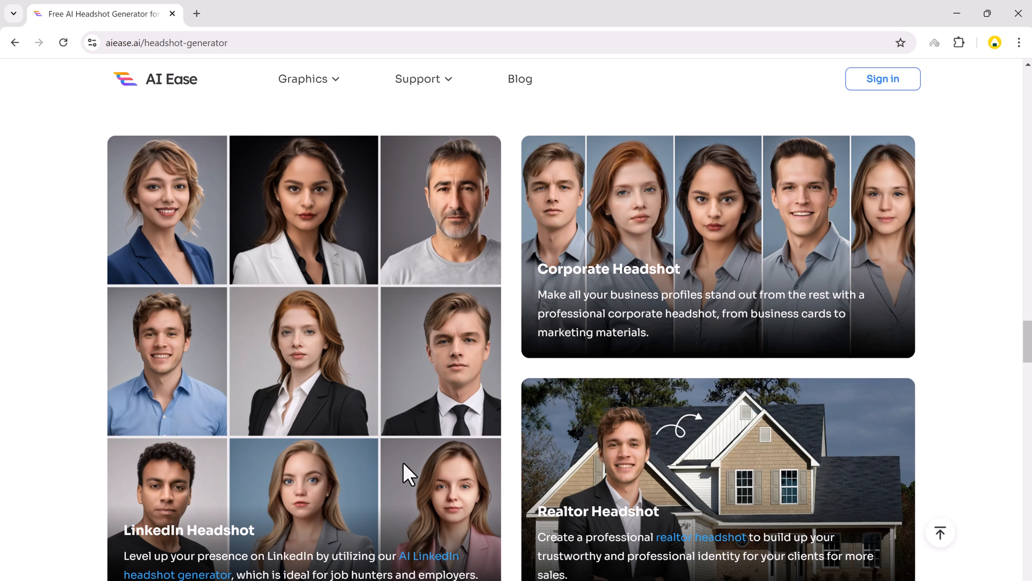
scroll(down, 3)
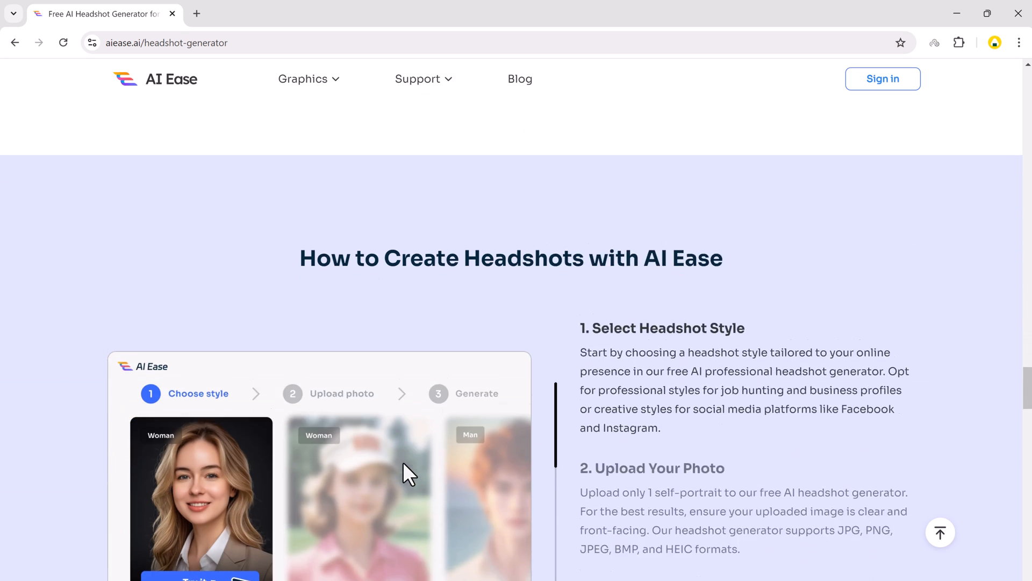
scroll(down, 3)
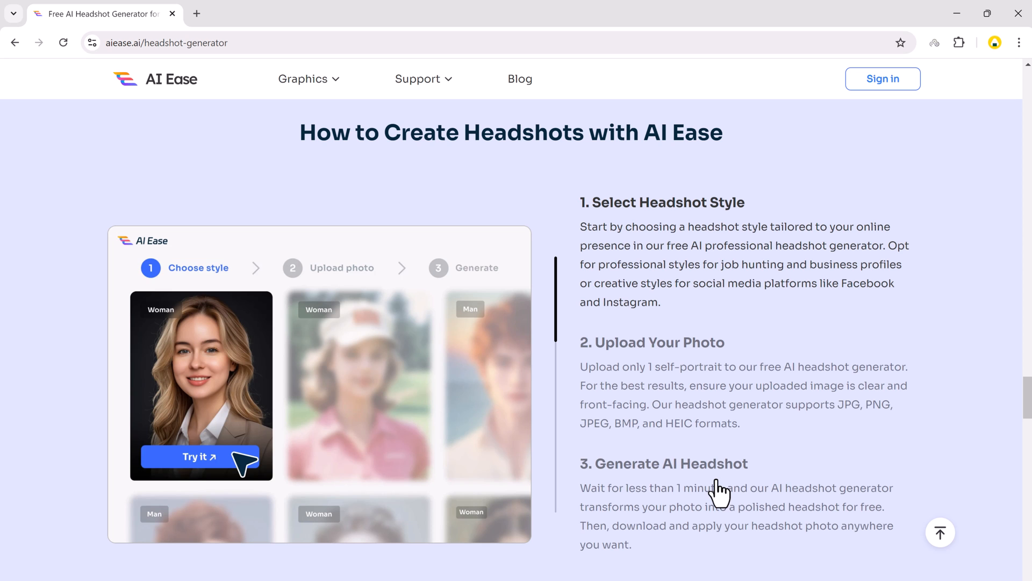
scroll(down, 3)
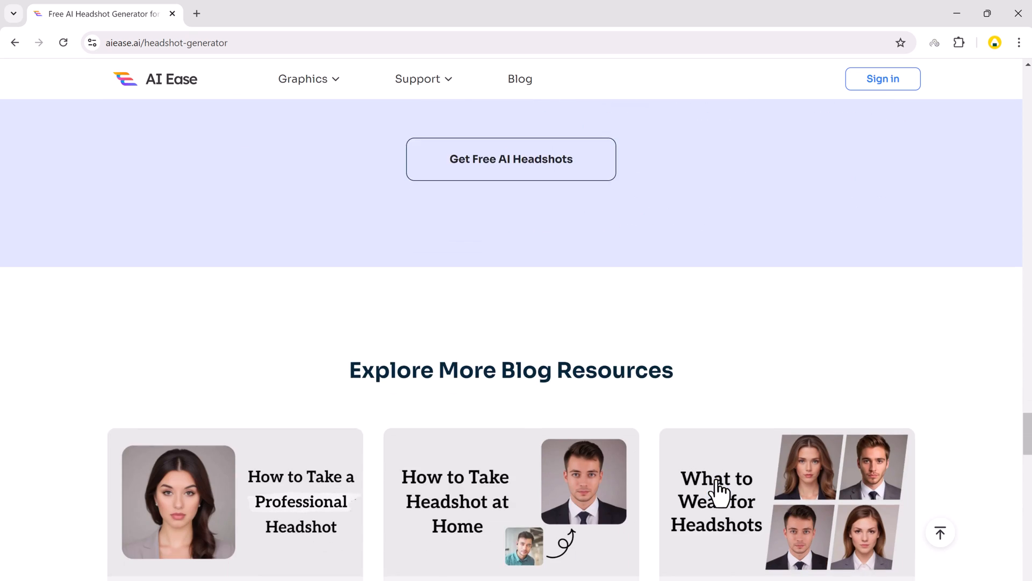
scroll(down, 3)
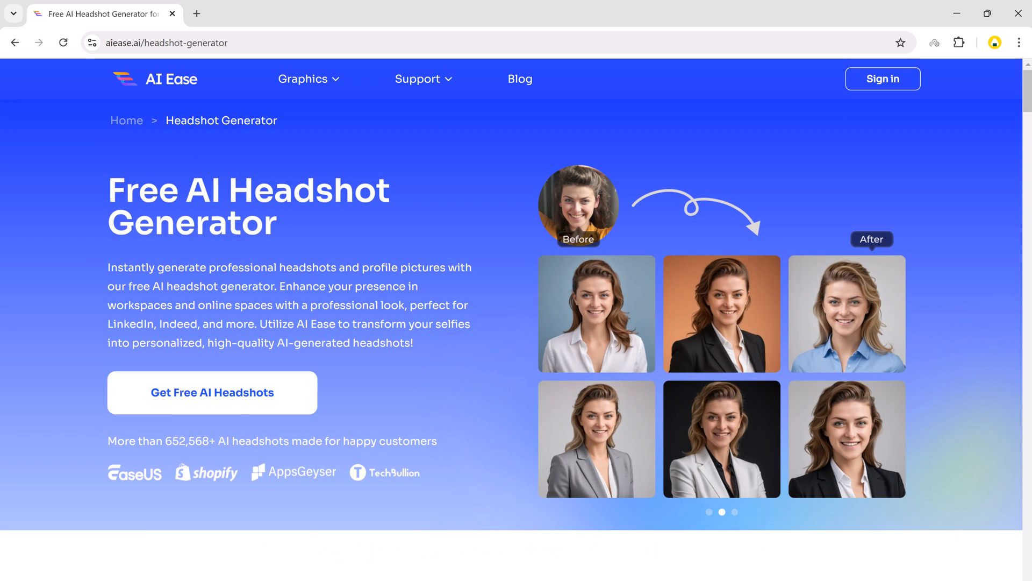
- Start Get Free AI Headshots and scroll toward the Choose Your Avatar Style gallery
click(212, 392)
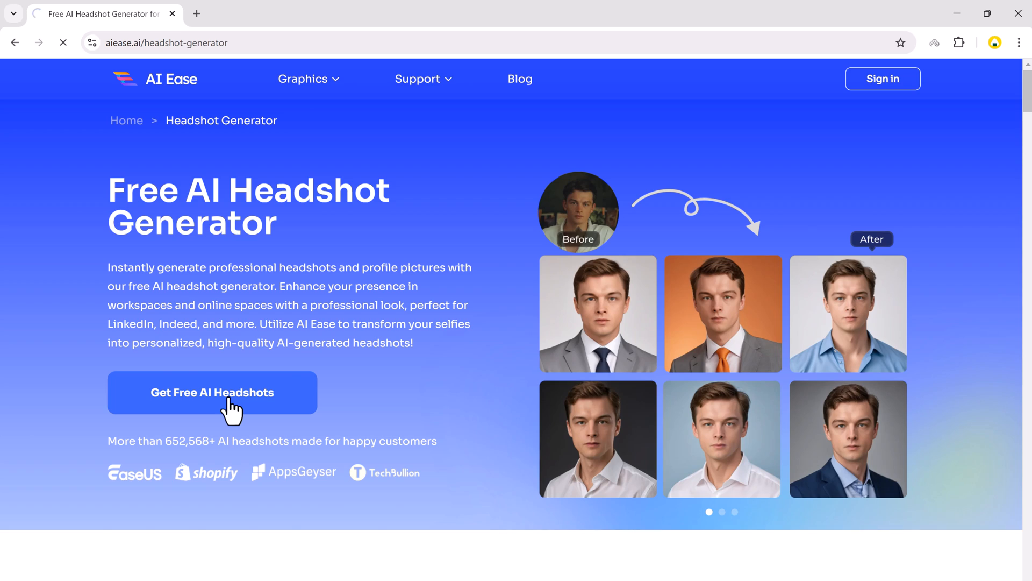
click(212, 393)
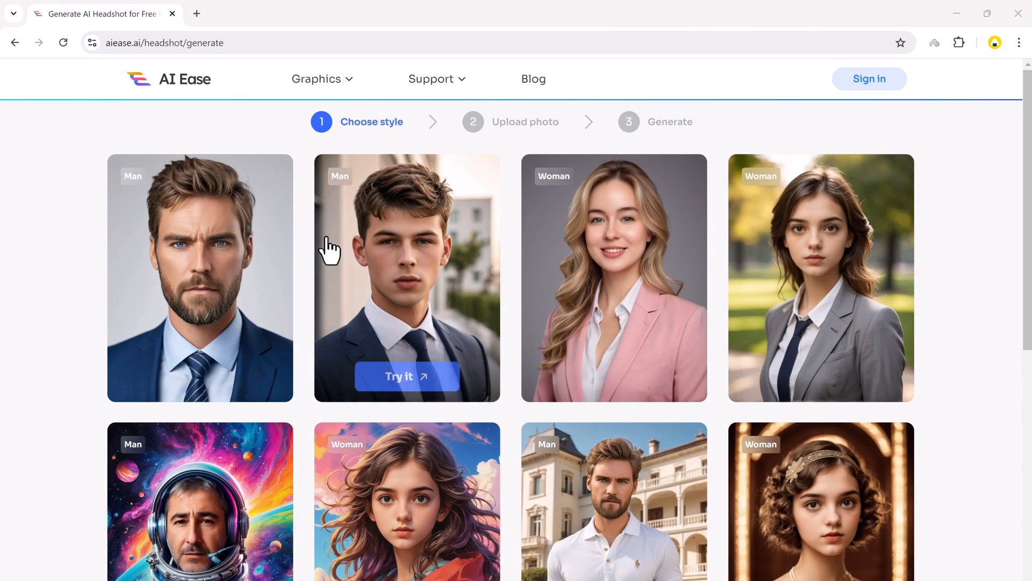
mouse_move(885, 497)
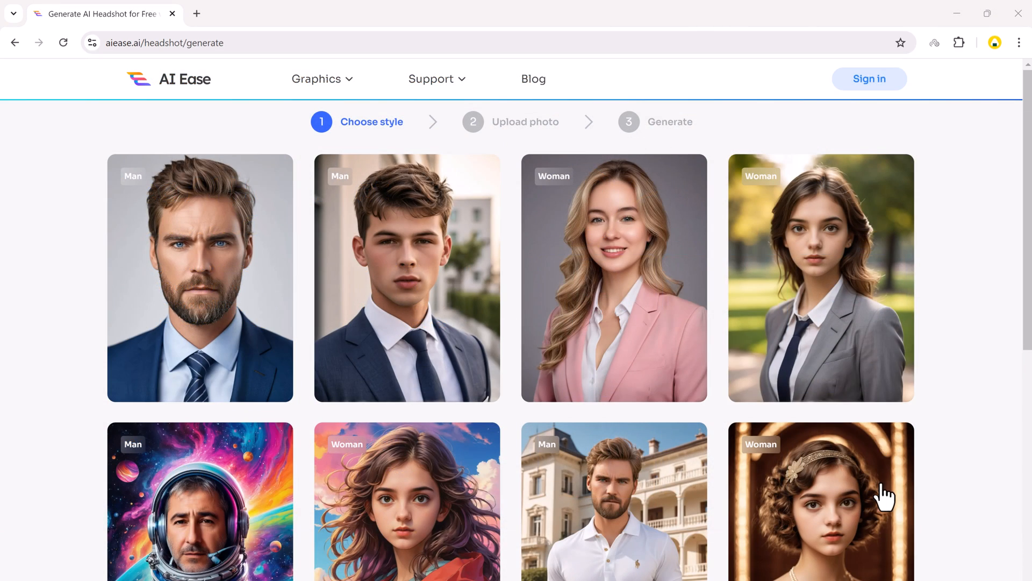
scroll(down, 3)
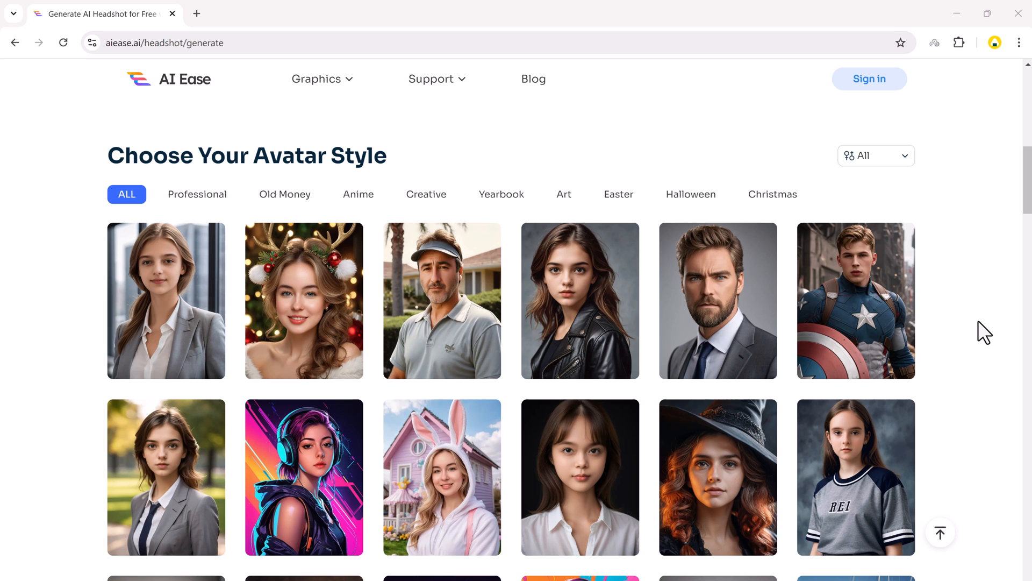
- Scroll down the generate page through the avatar style gallery and its category tabs
scroll(down, 3)
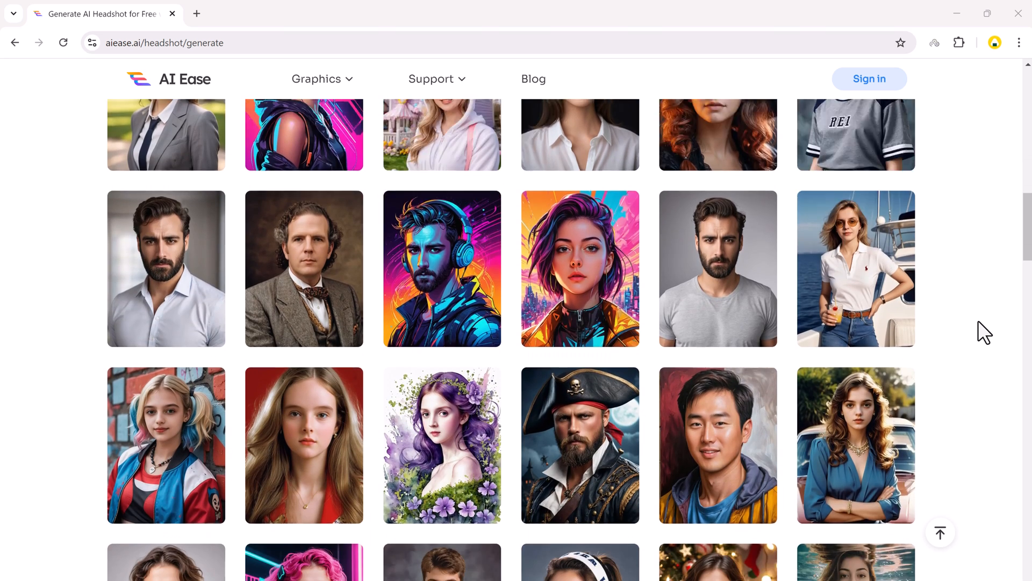
scroll(down, 3)
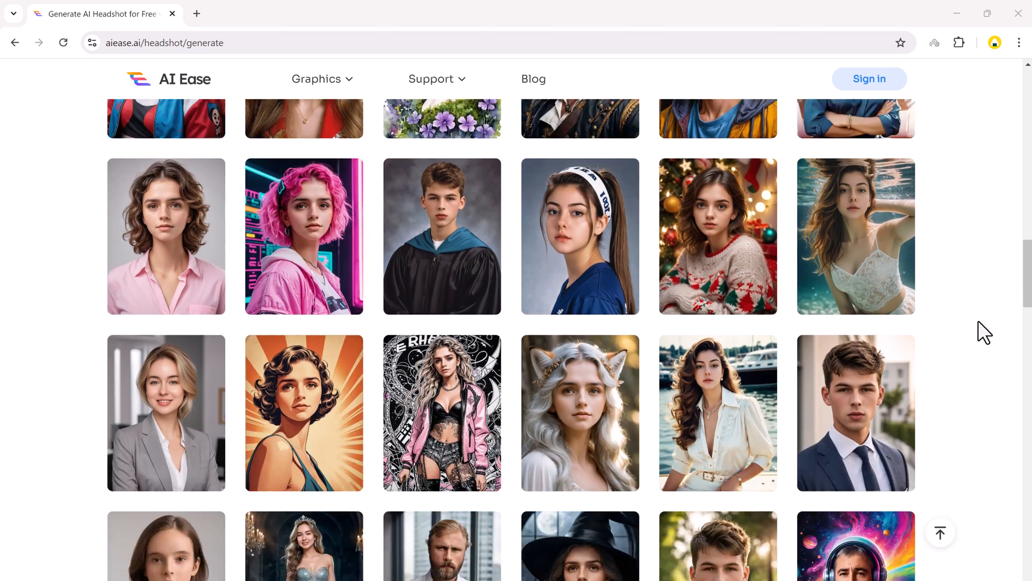
scroll(down, 3)
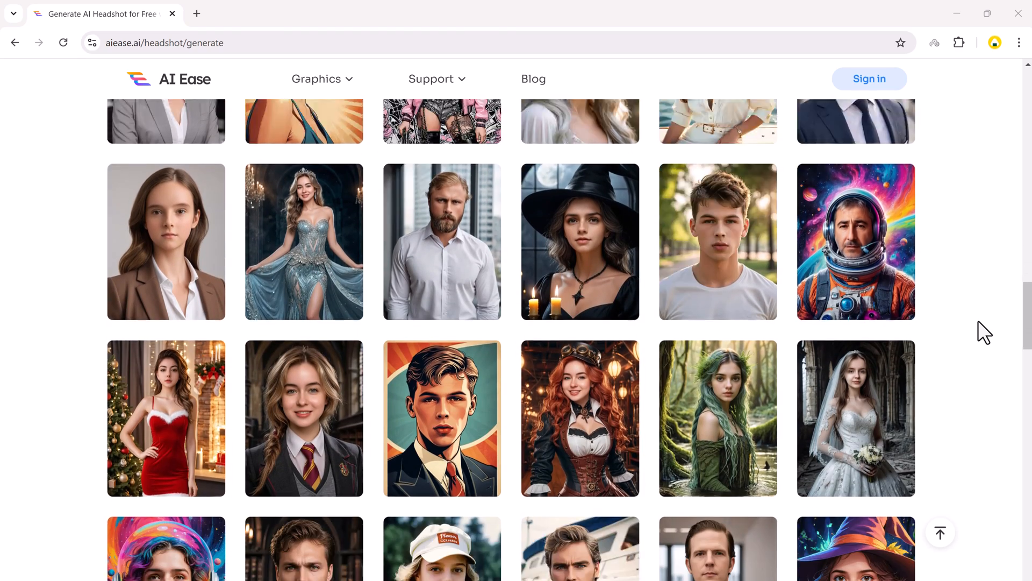
scroll(down, 3)
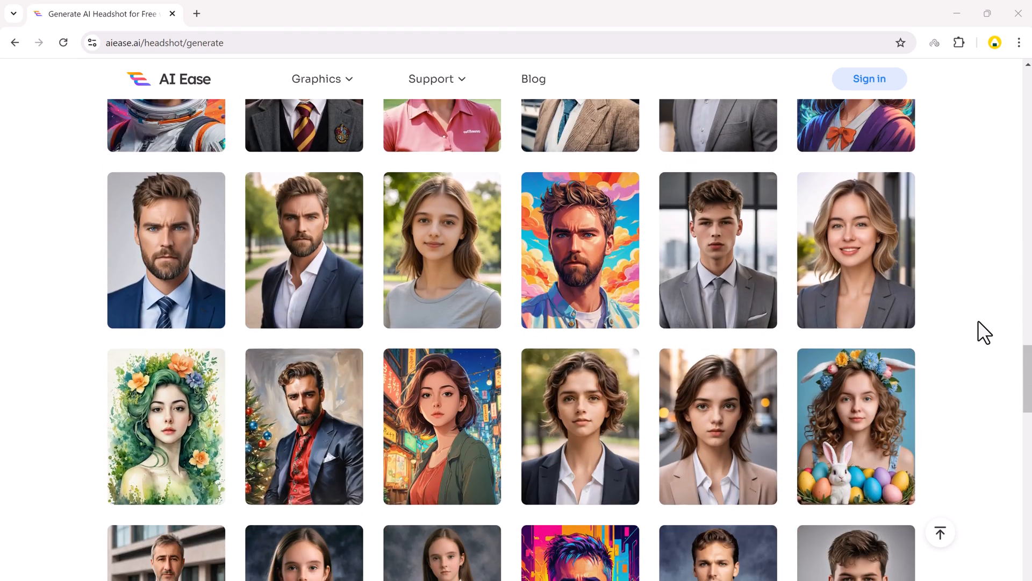
scroll(down, 3)
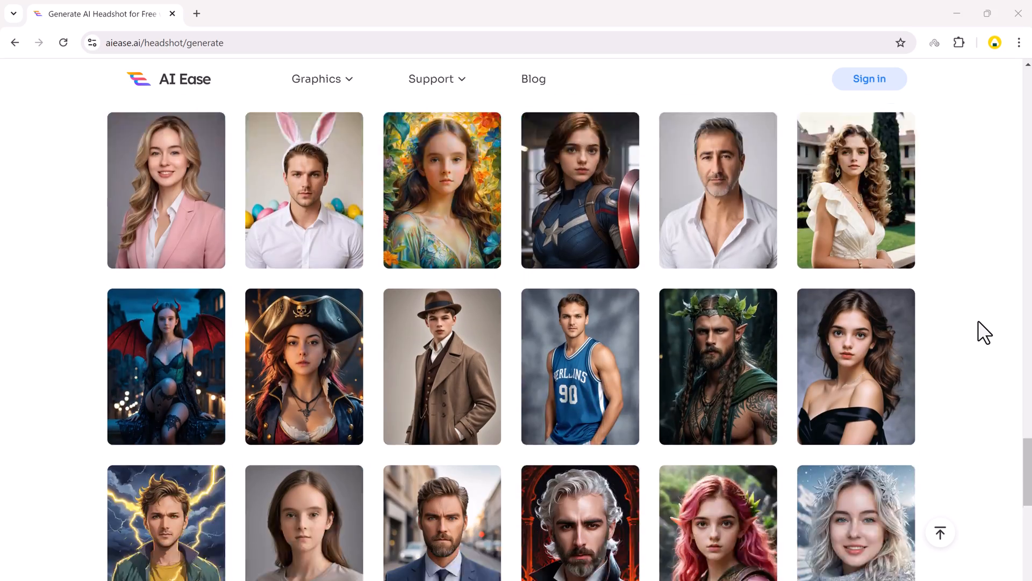
scroll(down, 3)
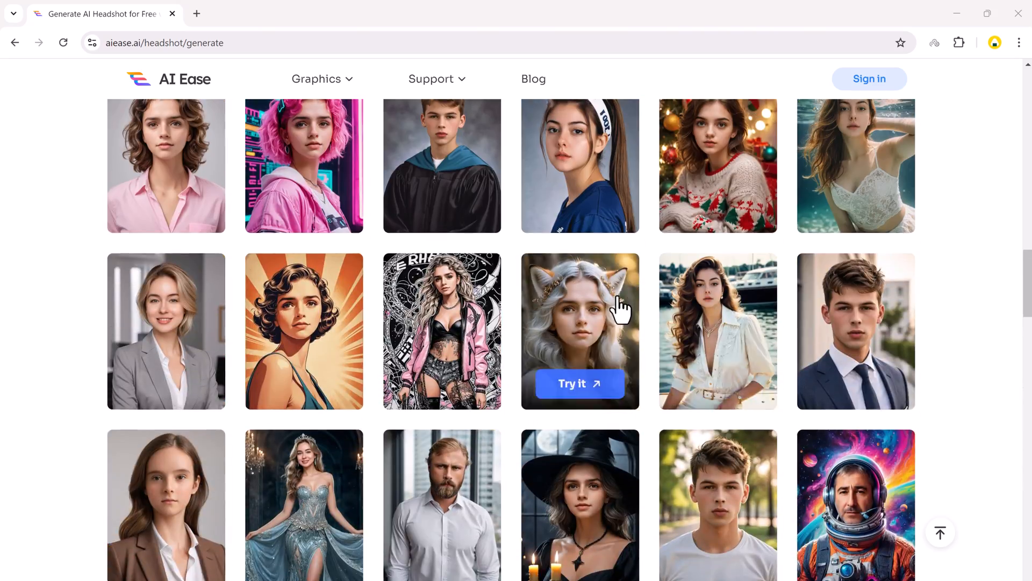
scroll(down, 3)
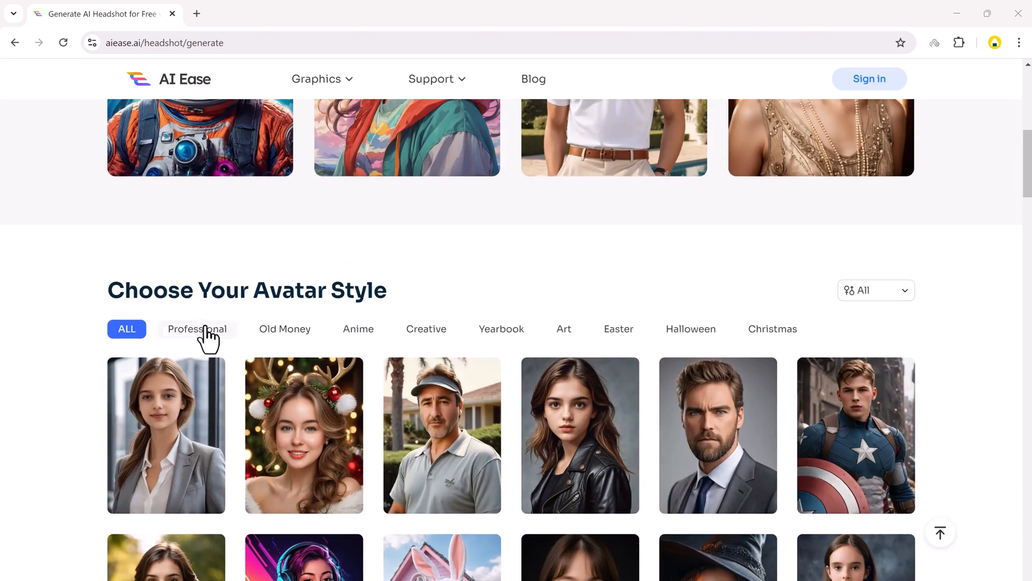
click(197, 329)
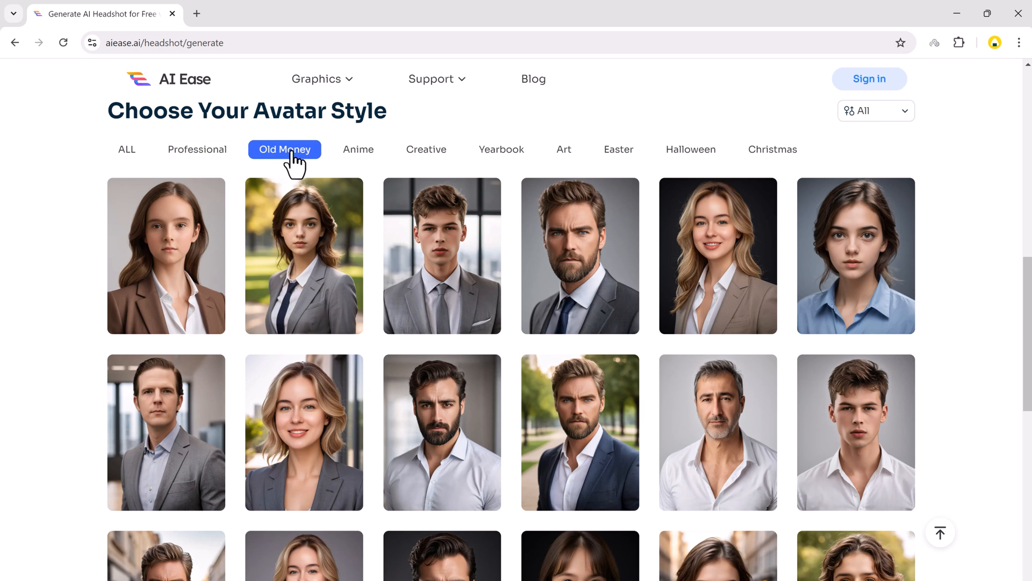
click(285, 149)
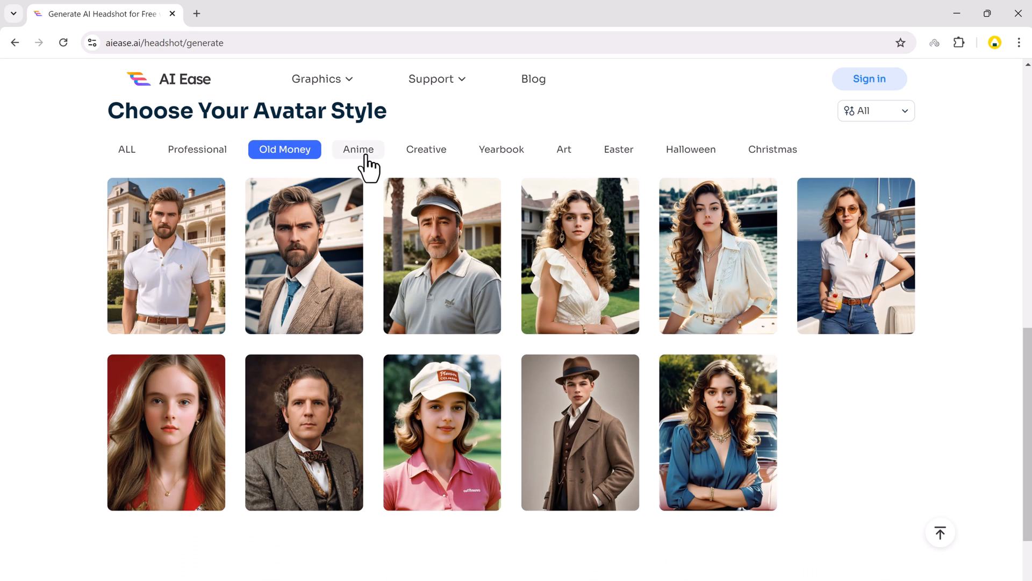
click(358, 149)
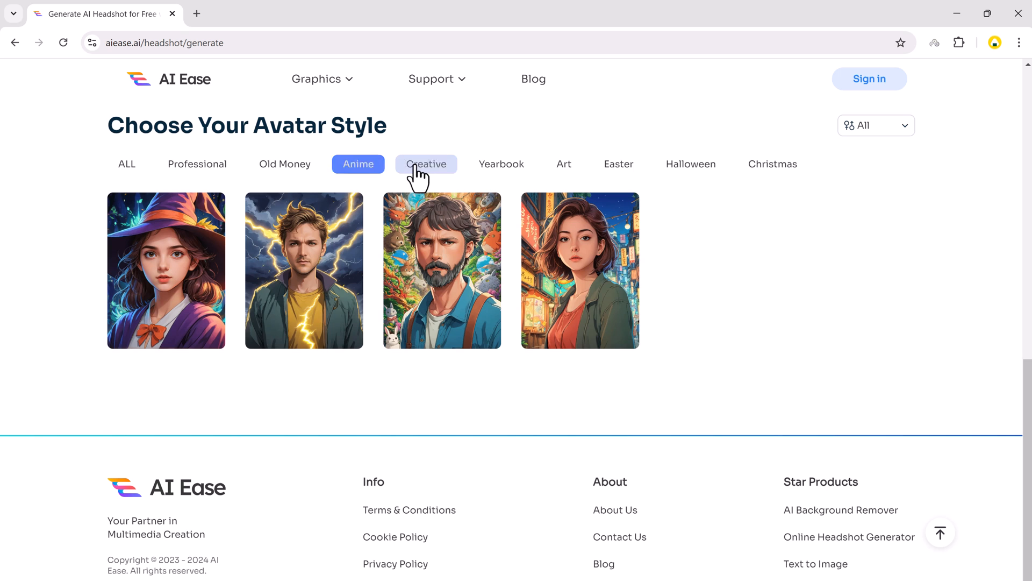
click(426, 163)
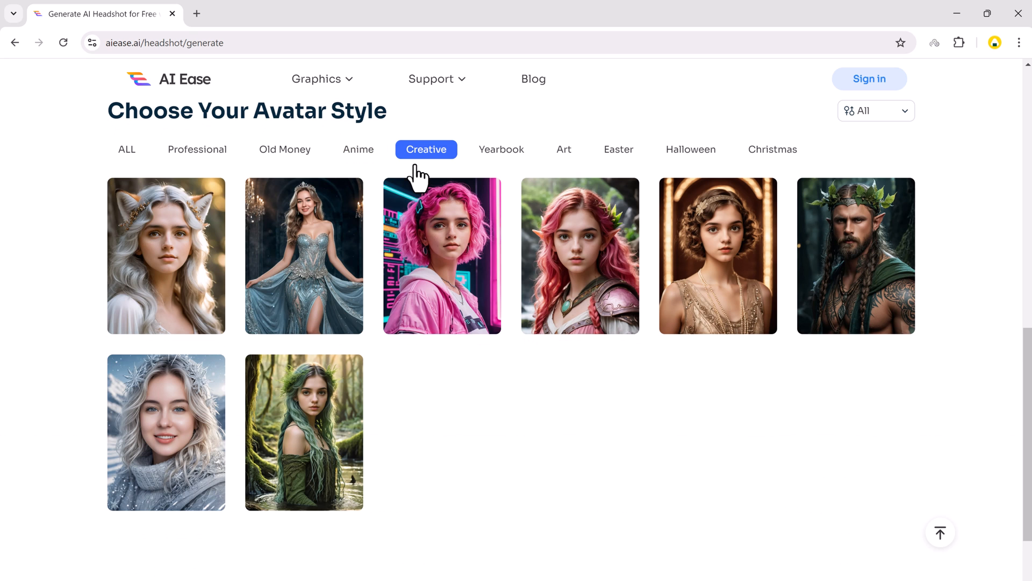
click(501, 149)
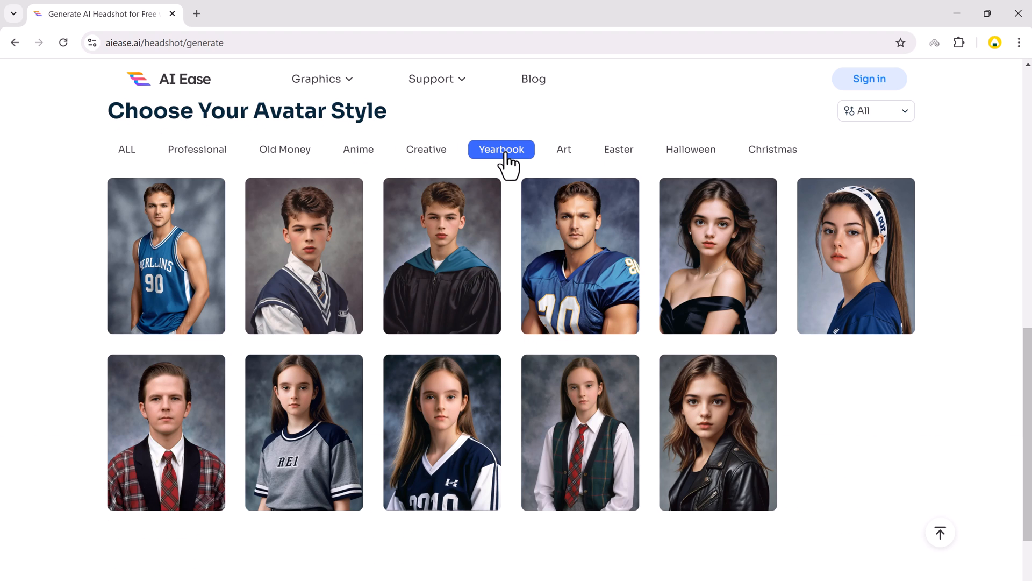
click(618, 149)
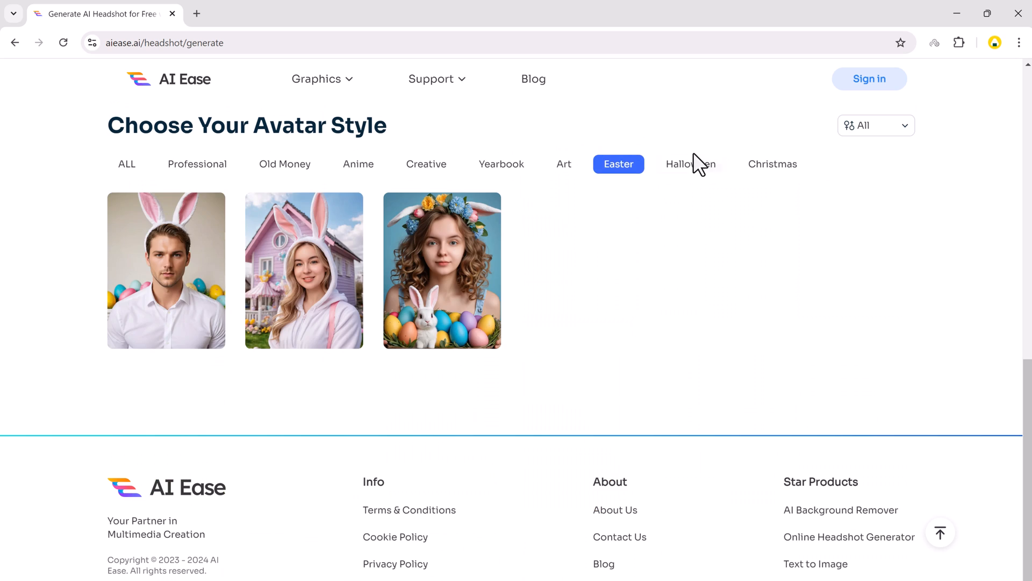
click(690, 164)
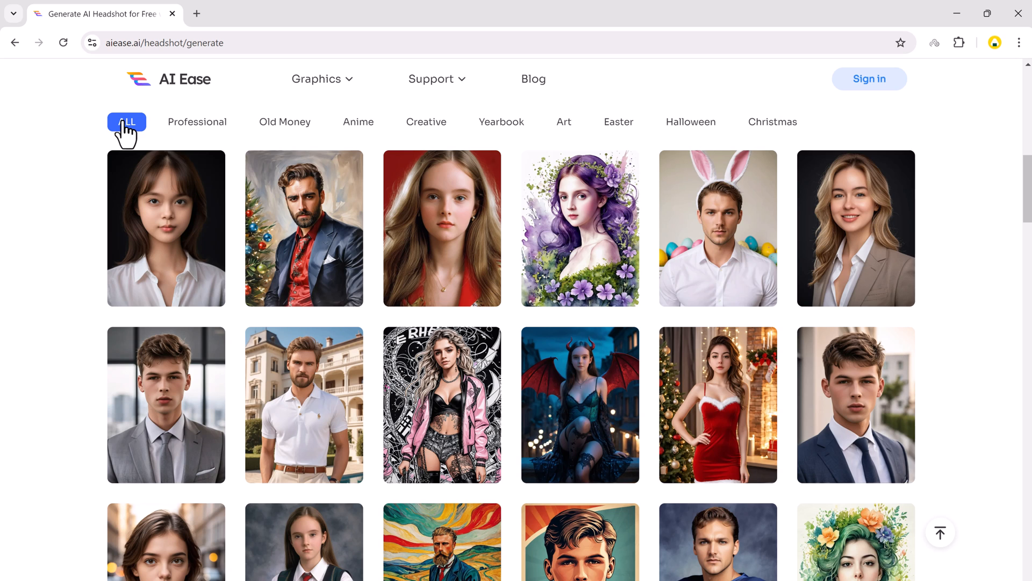
mouse_move(175, 392)
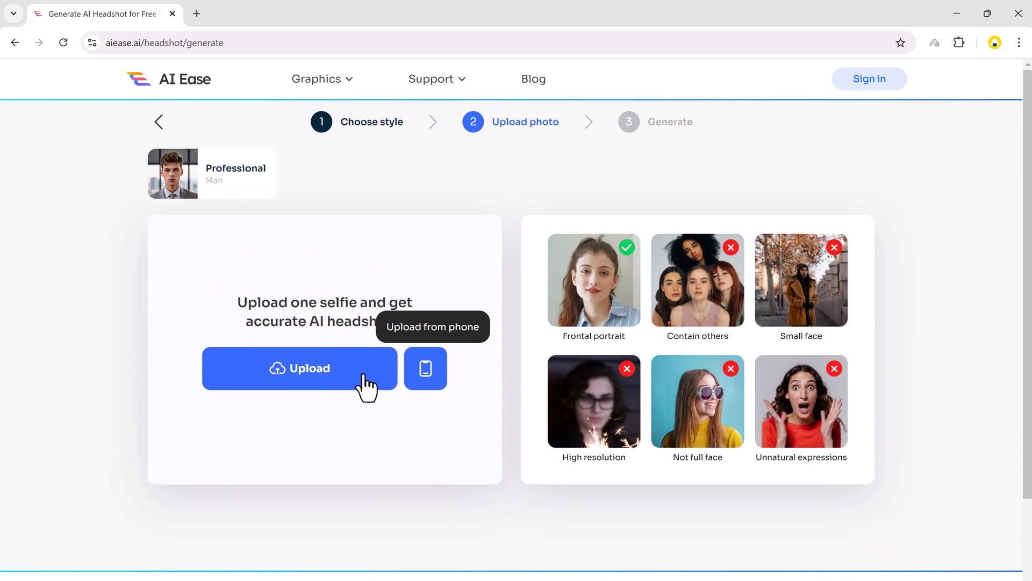
- Upload a selfie portrait photo for the chosen man's headshot style
click(299, 367)
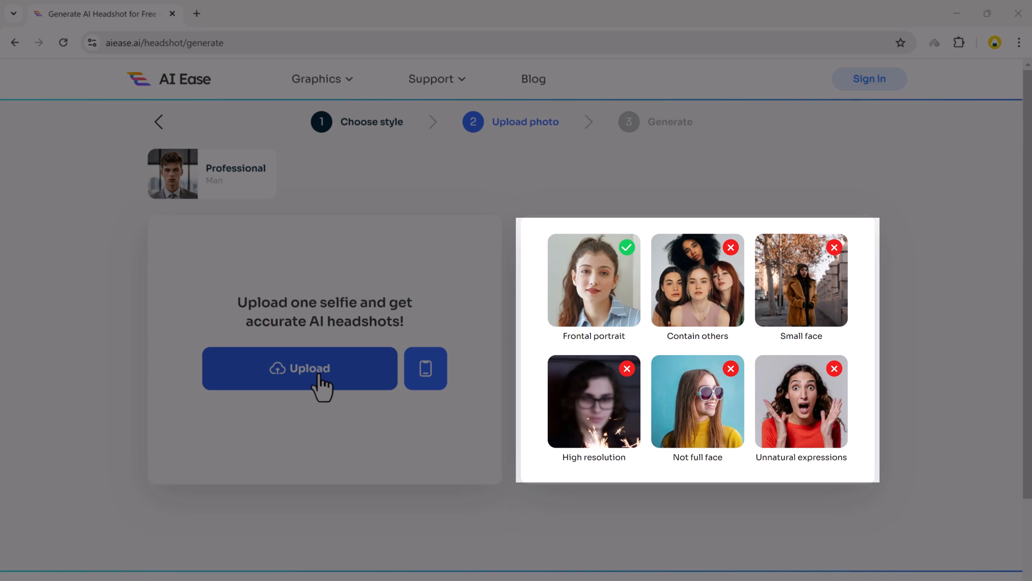
click(299, 367)
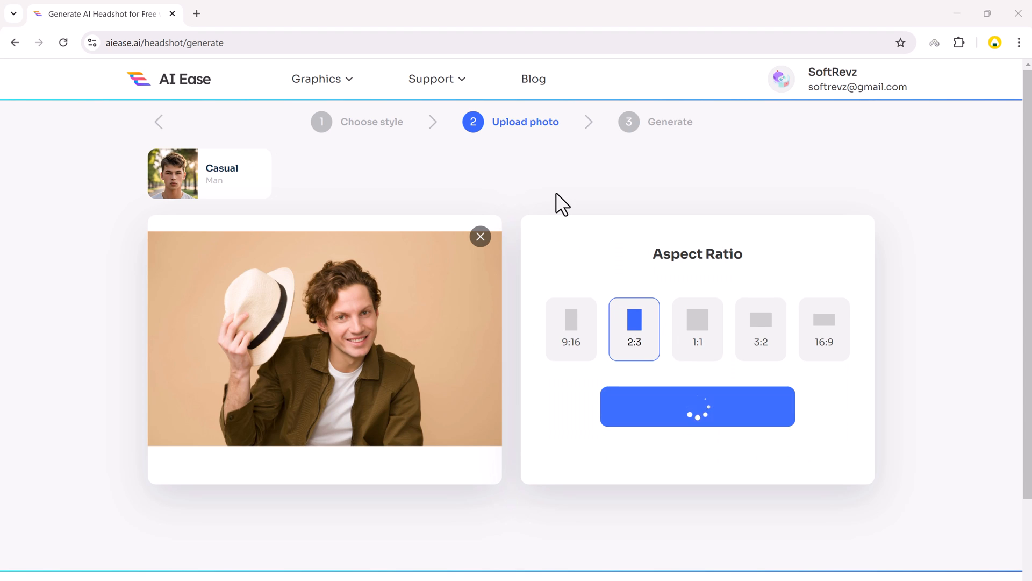
- Generate the Casual man headshots at 2:3 and preview the first result full-size
click(697, 405)
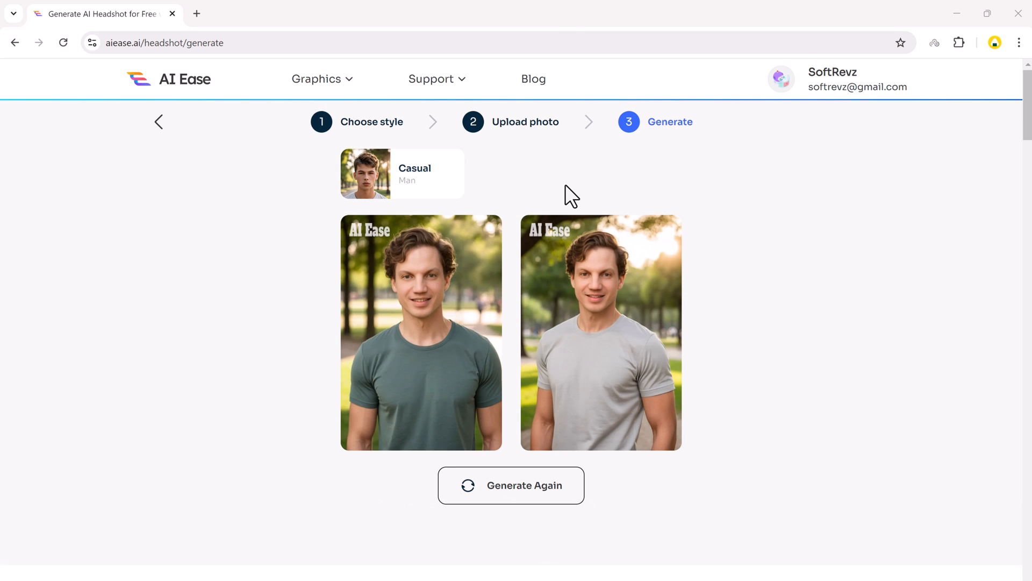
mouse_move(451, 279)
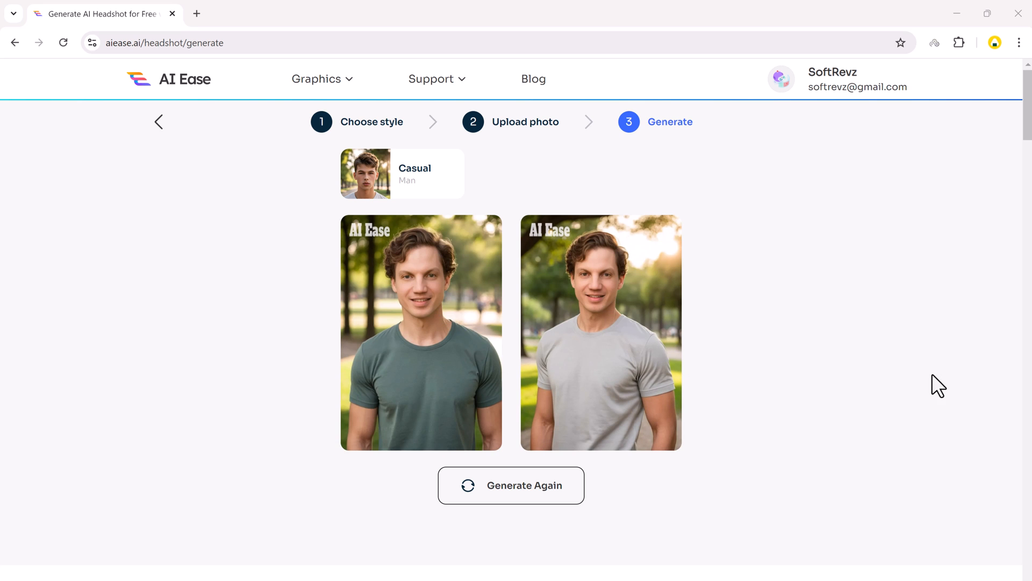
click(420, 332)
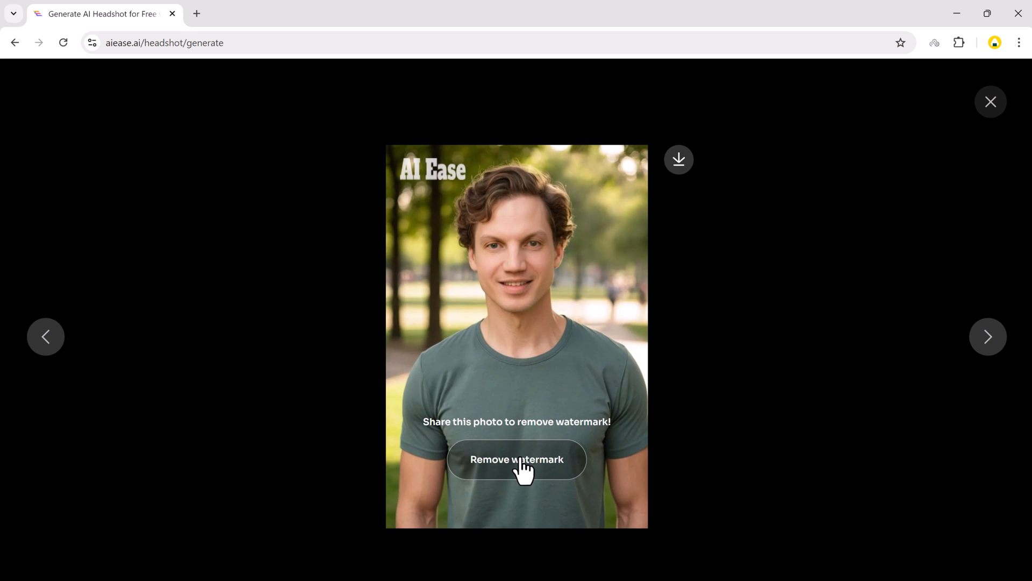
- Remove the AI Ease watermark from the Casual man headshots
click(517, 459)
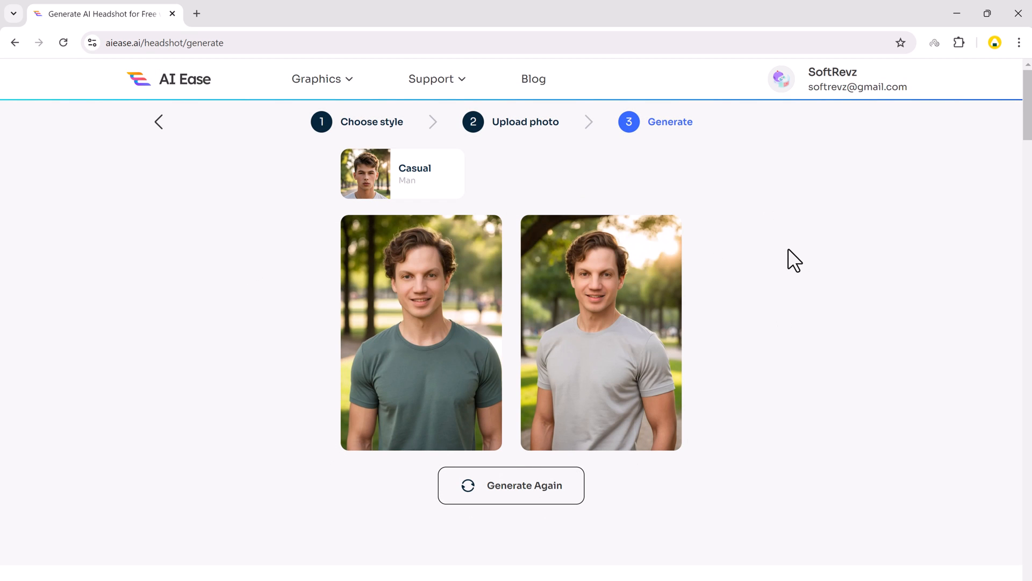
scroll(down, 3)
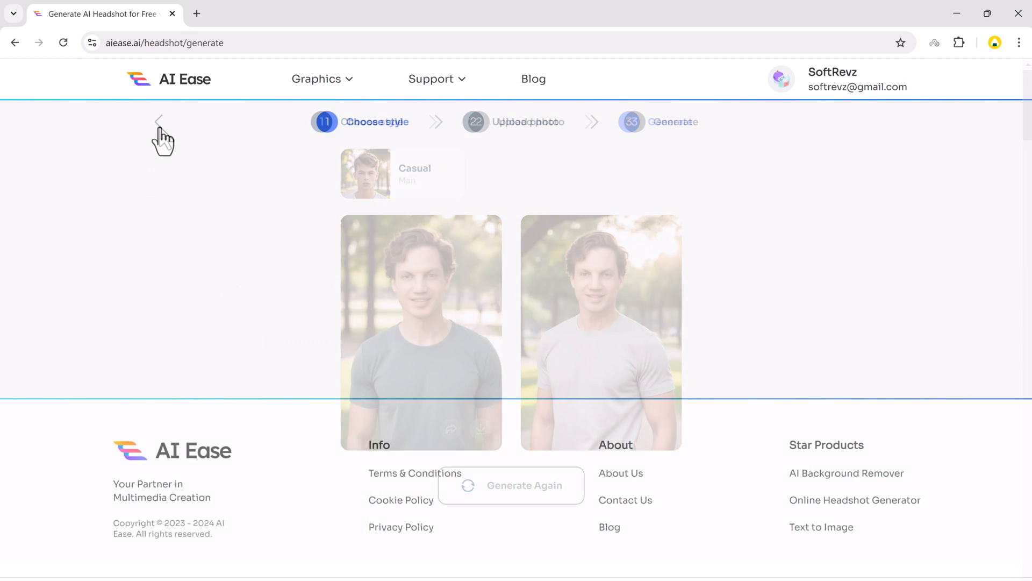
- Return to styles, pick Professional woman, upload the hat portrait and generate at 2:3
click(160, 121)
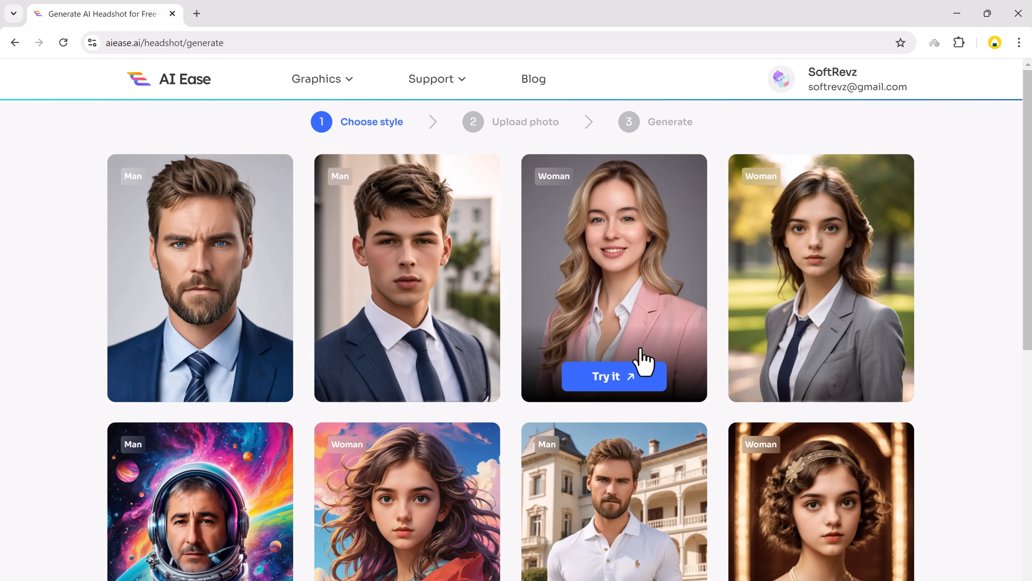
mouse_move(658, 366)
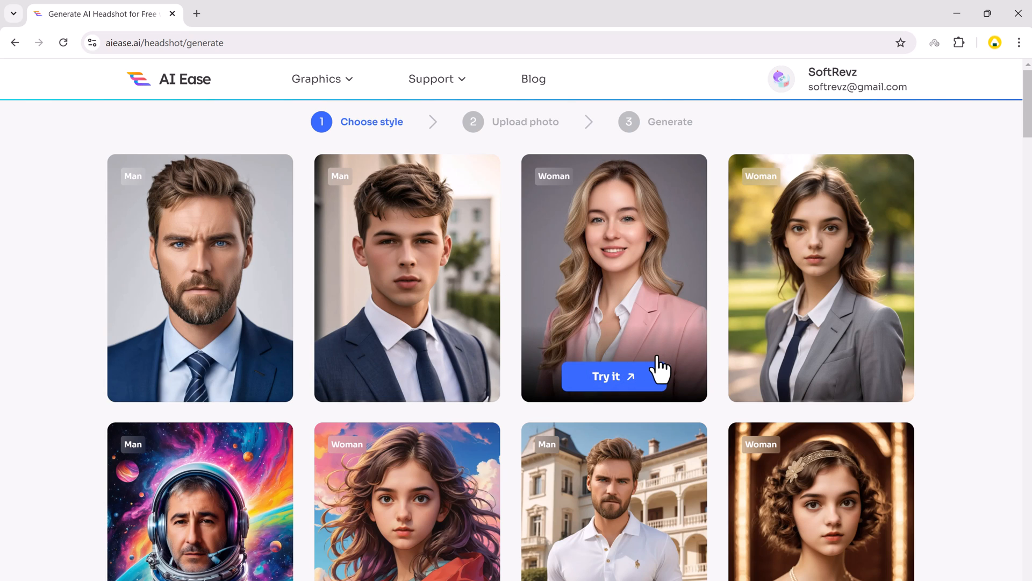
click(613, 376)
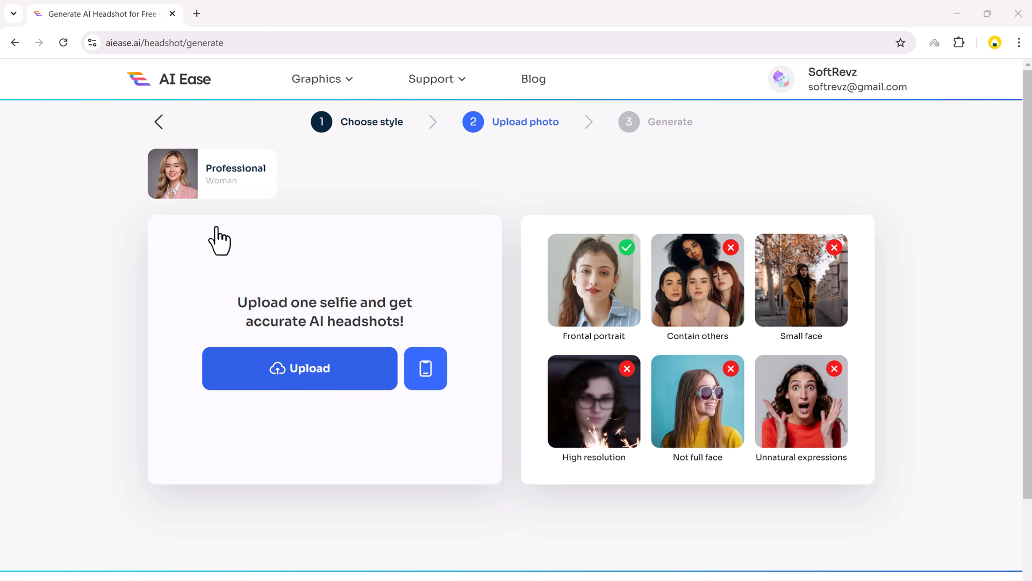
click(299, 368)
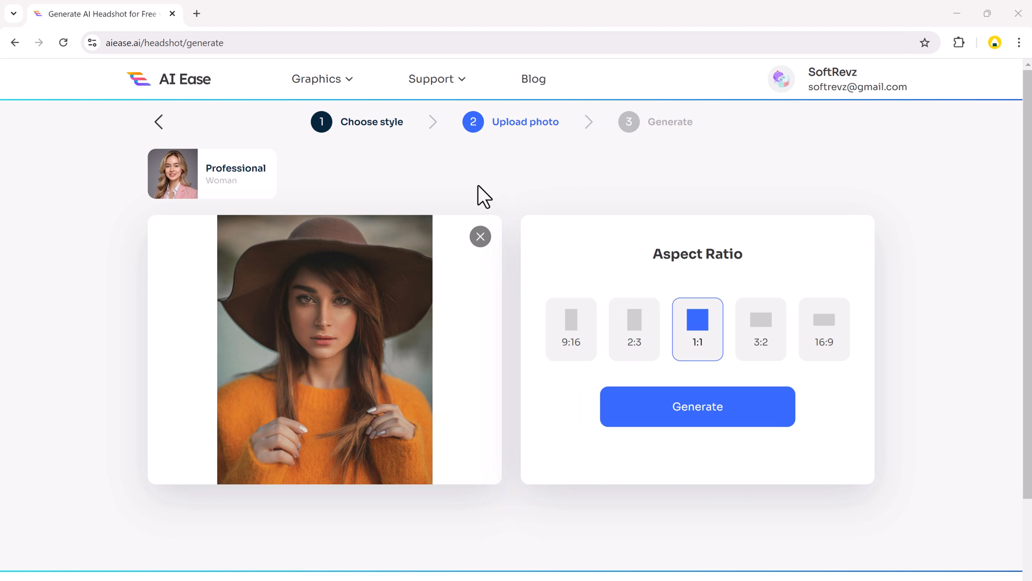
mouse_move(250, 316)
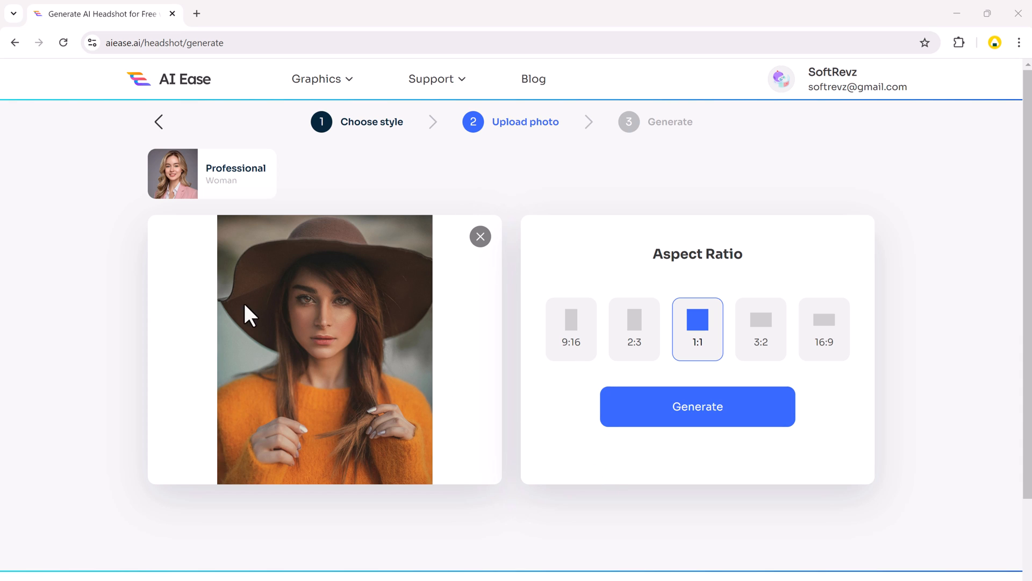
mouse_move(634, 339)
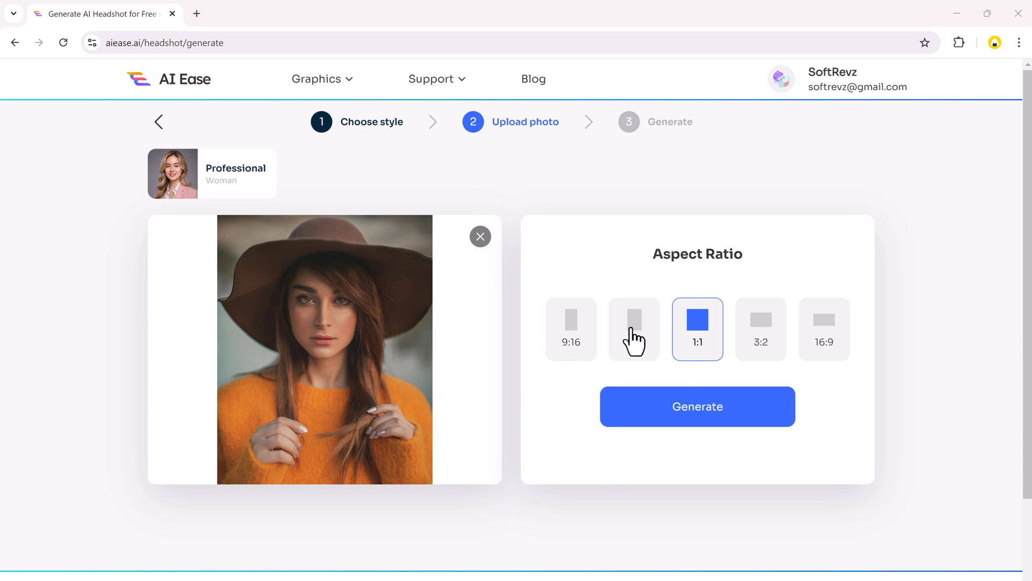
click(633, 329)
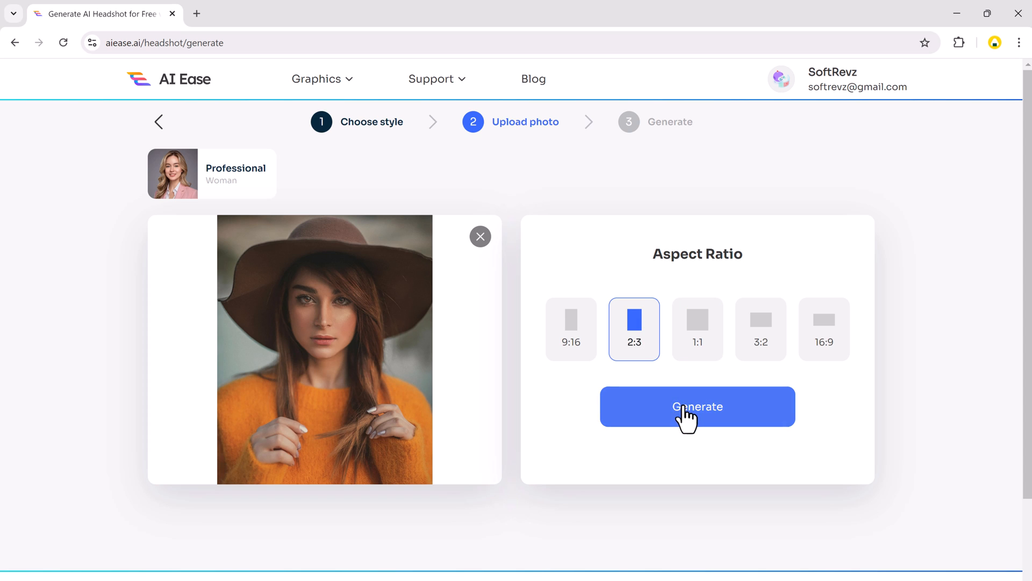
click(697, 407)
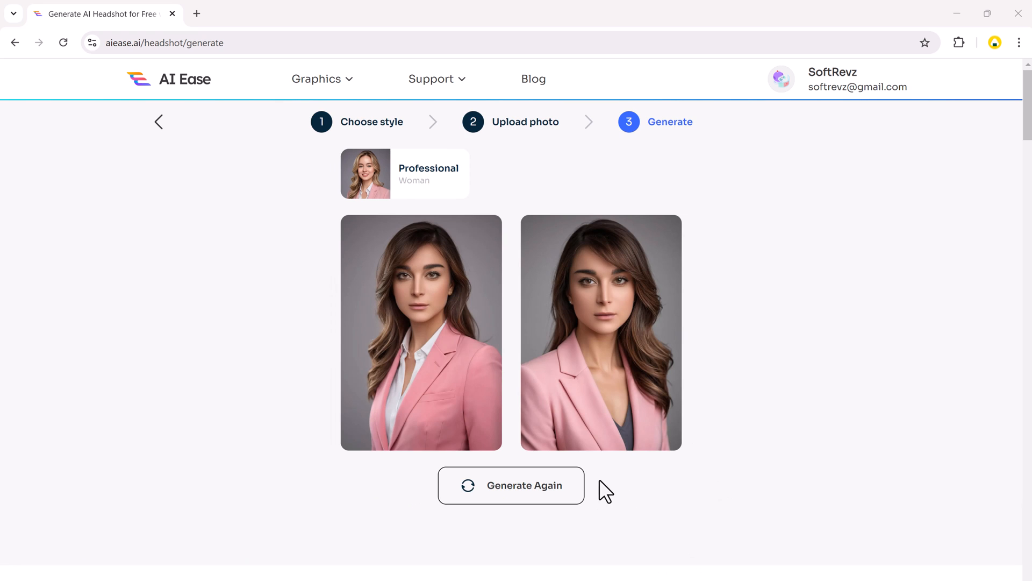
mouse_move(350, 395)
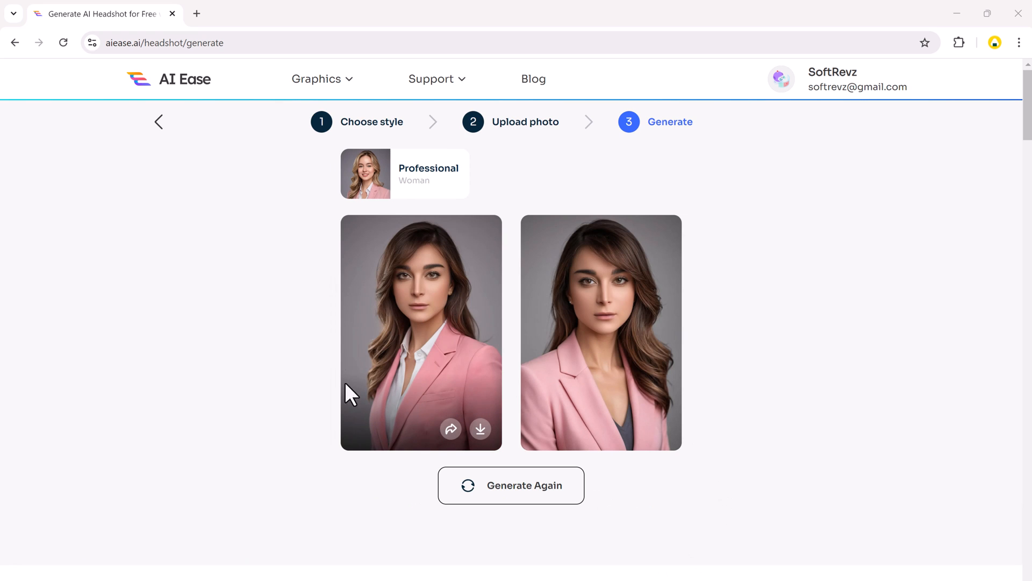
mouse_move(815, 450)
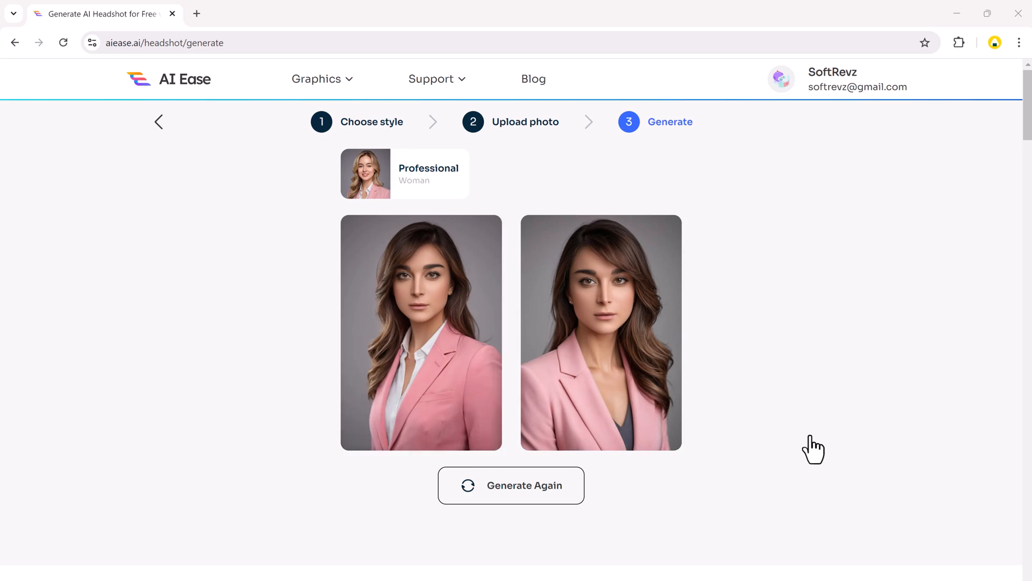
- Pick the Old Money woman style, reuse the recent hat portrait and generate headshots
scroll(down, 3)
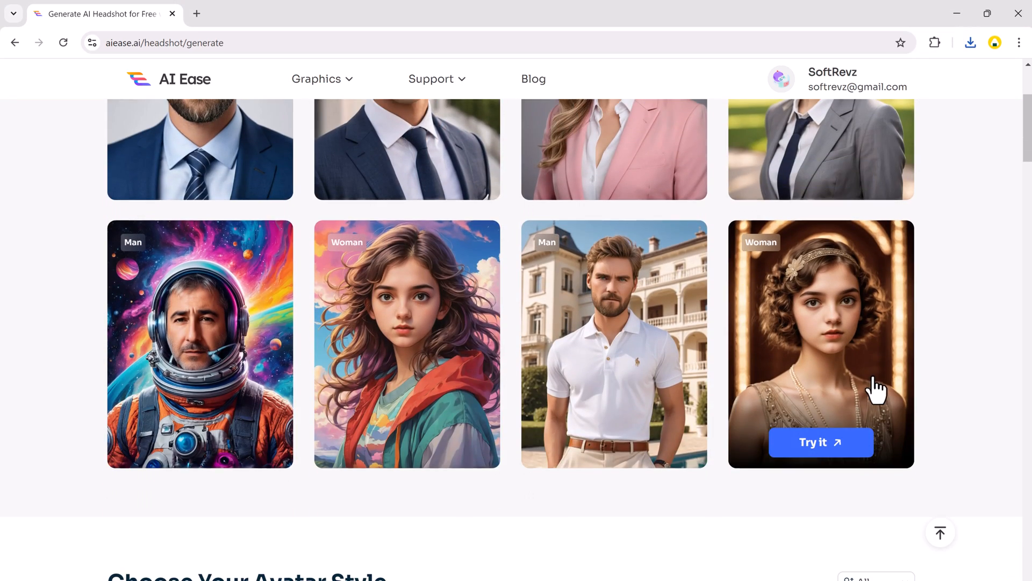
click(820, 442)
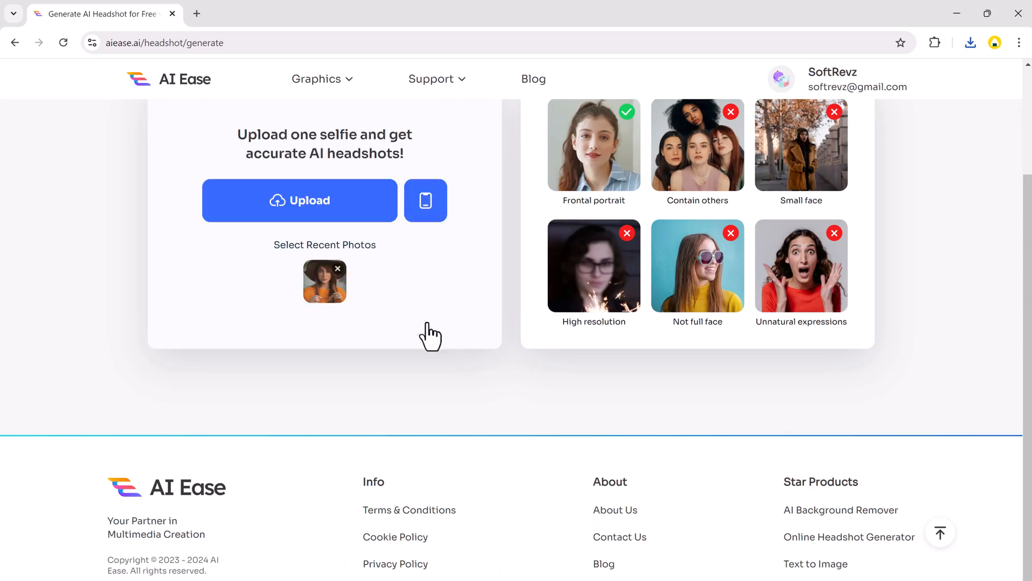
click(323, 282)
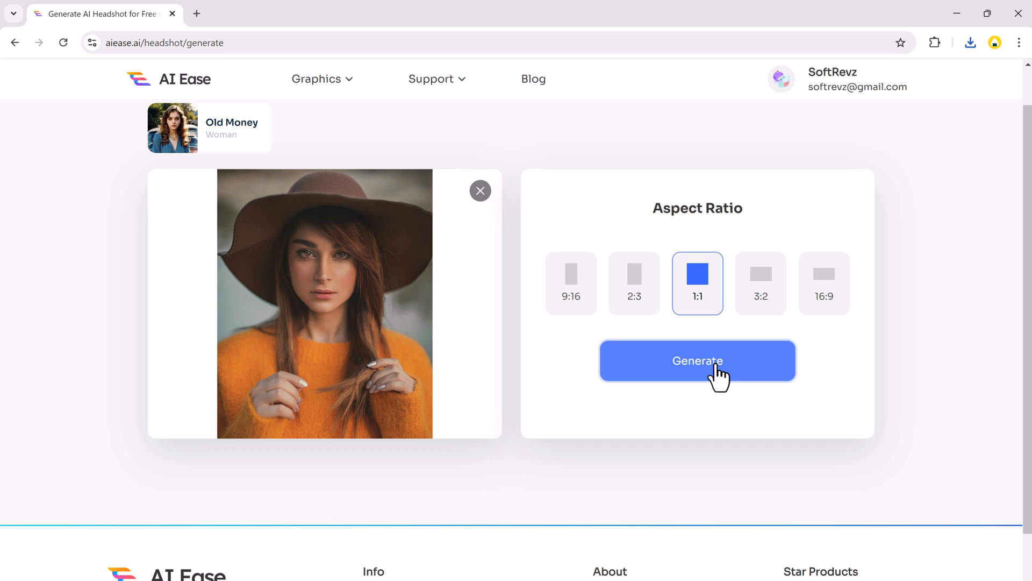
click(697, 361)
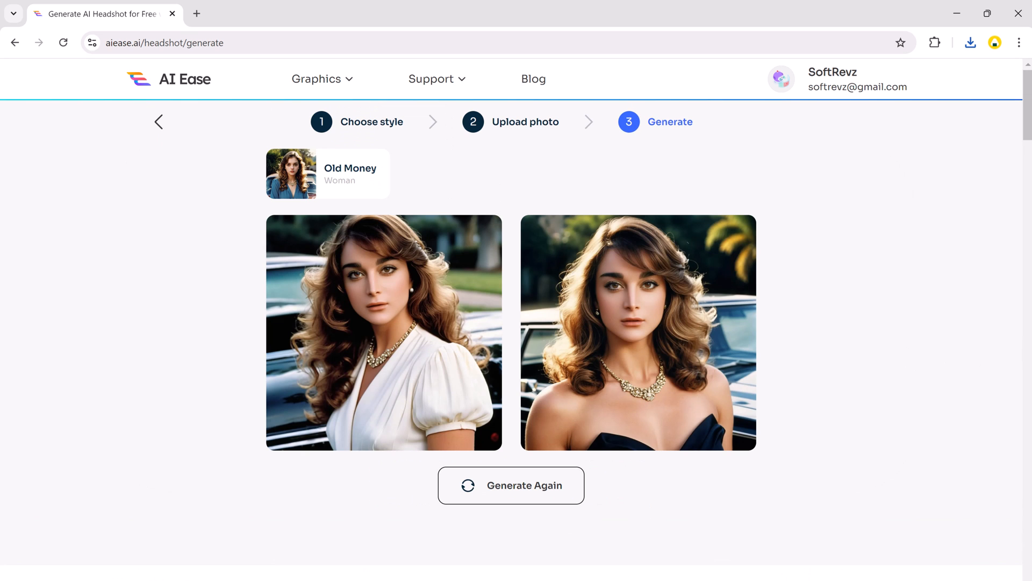
mouse_move(762, 349)
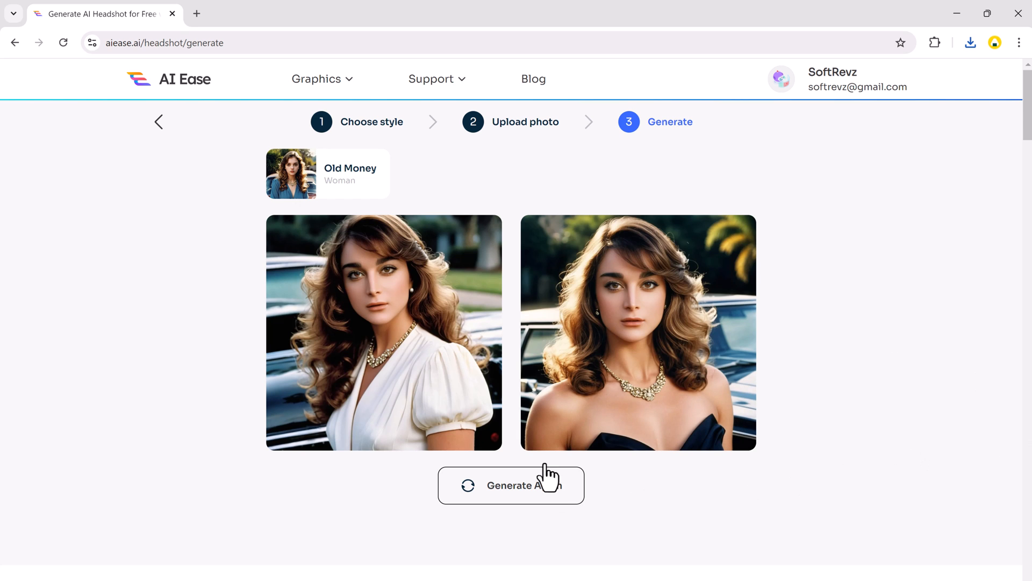
- Regenerate a fresh batch of Old Money woman headshots with Generate Again
click(510, 485)
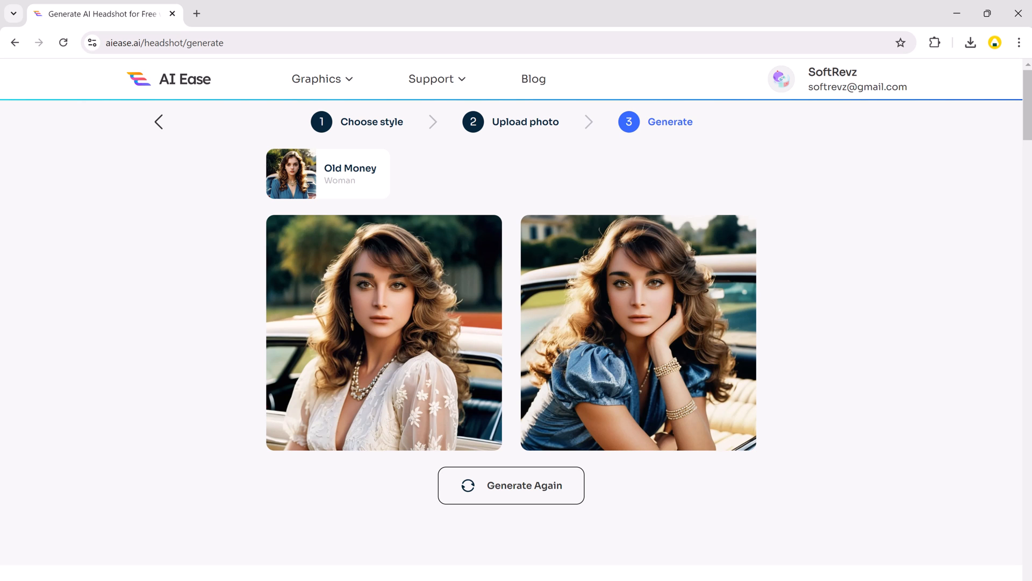
mouse_move(401, 303)
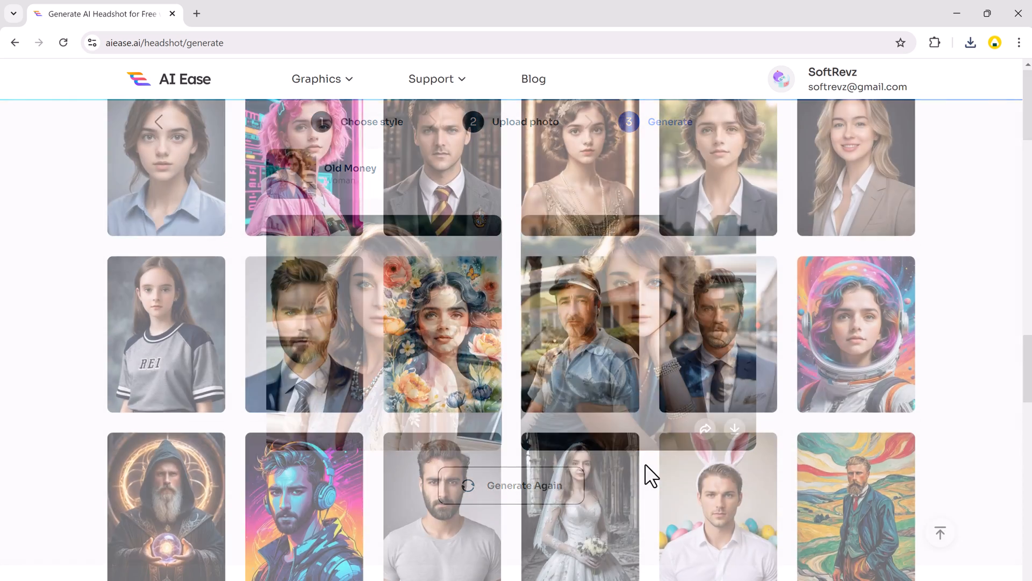
- Choose the woman-with-glasses style and generate headshots from the hat portrait
scroll(down, 3)
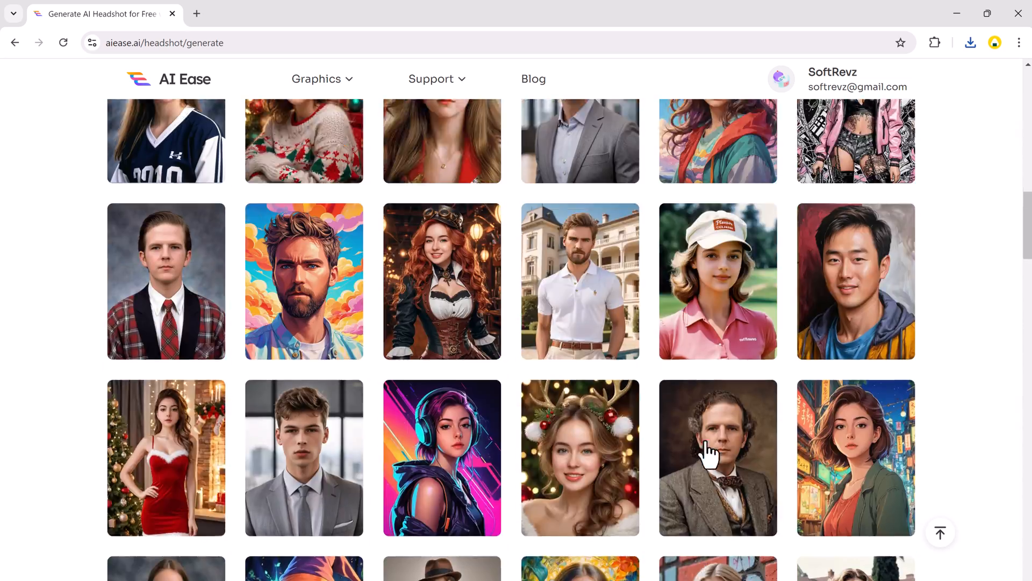
scroll(down, 3)
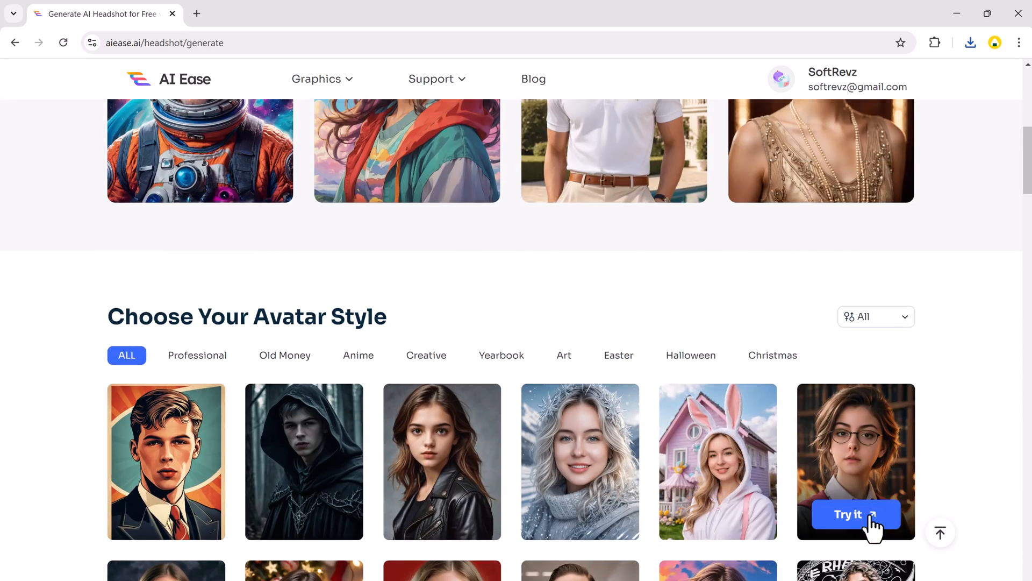
click(855, 514)
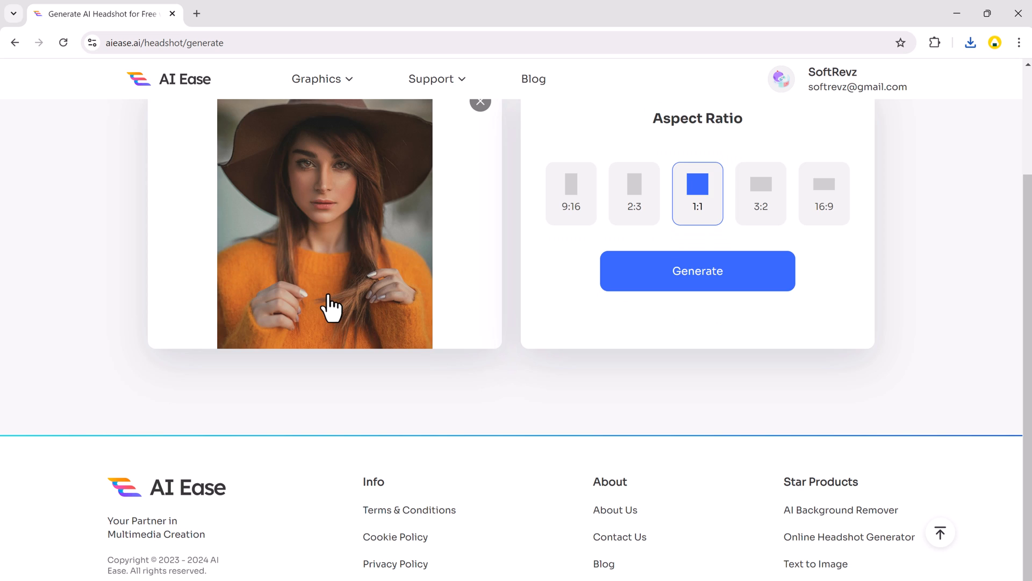
mouse_move(641, 221)
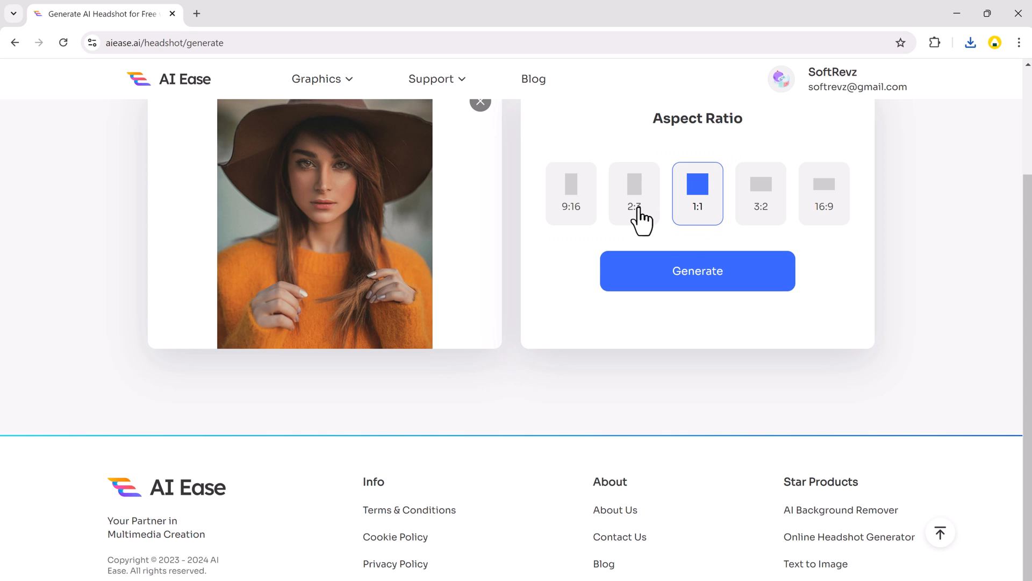
click(697, 270)
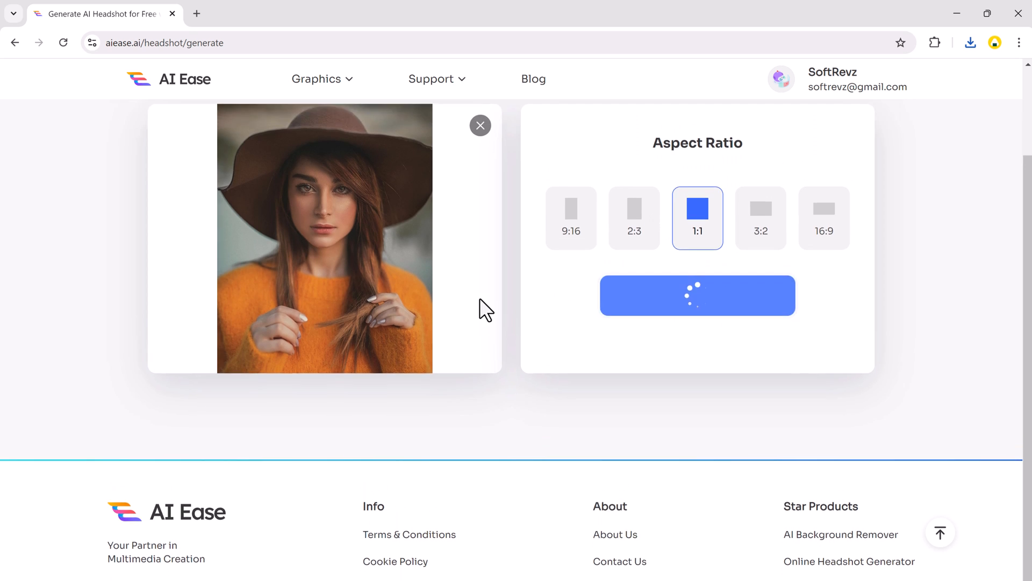
click(697, 295)
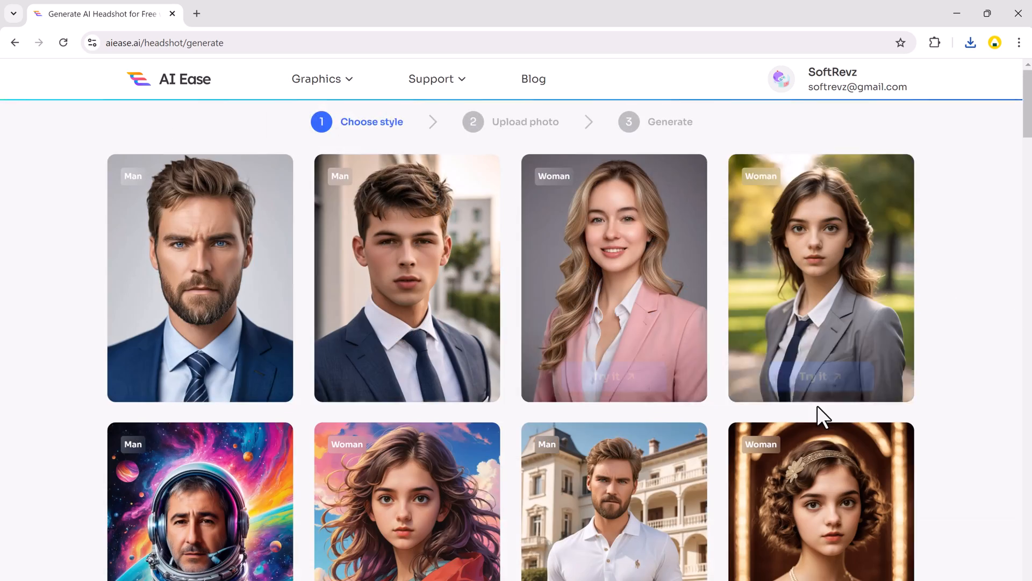
scroll(down, 3)
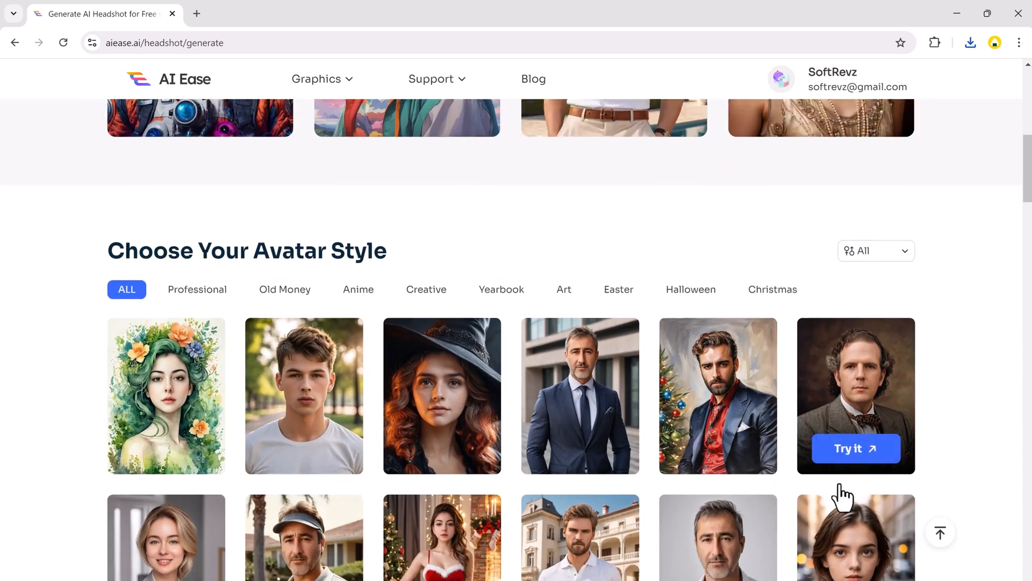
scroll(down, 3)
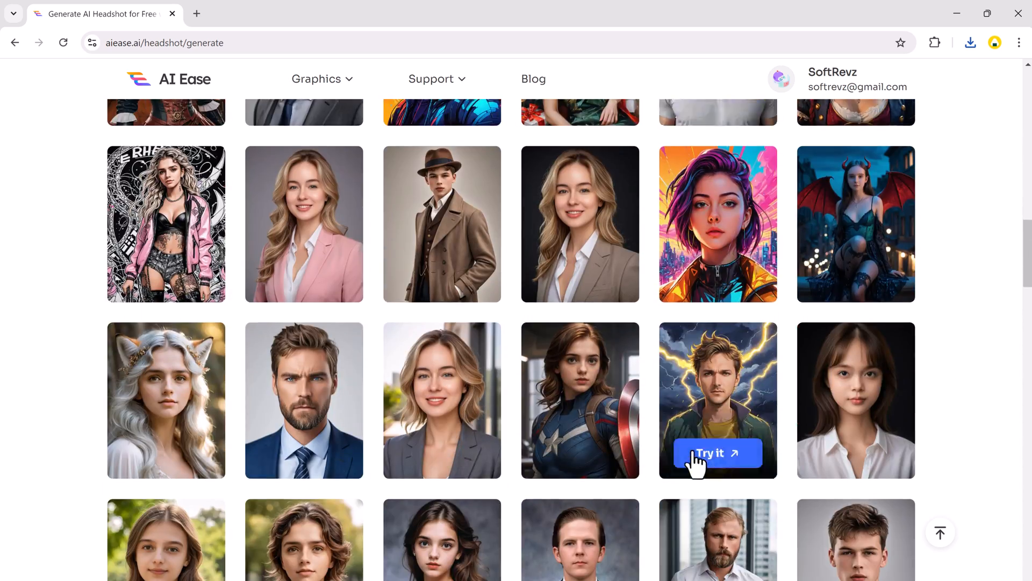
scroll(down, 3)
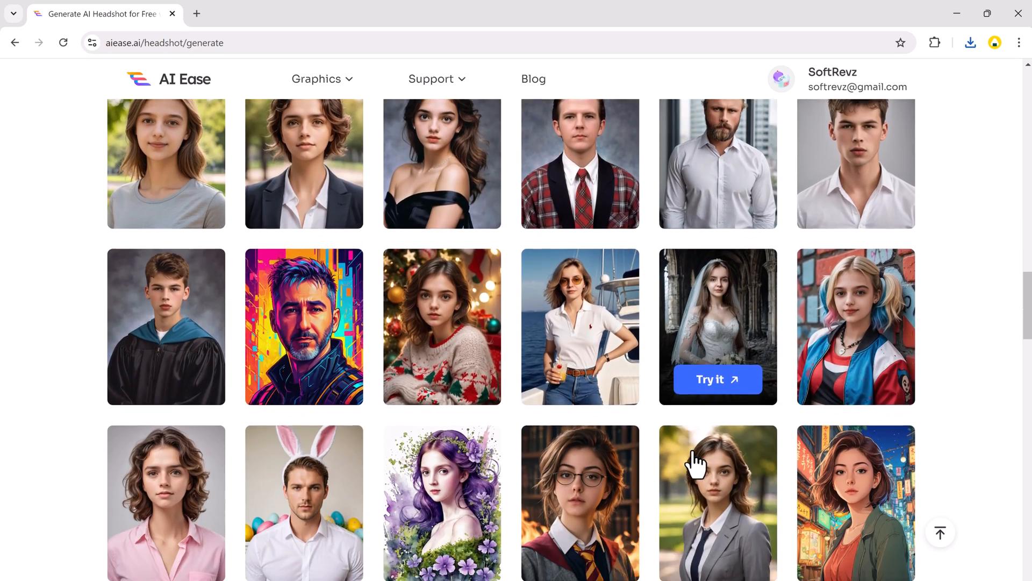
scroll(down, 3)
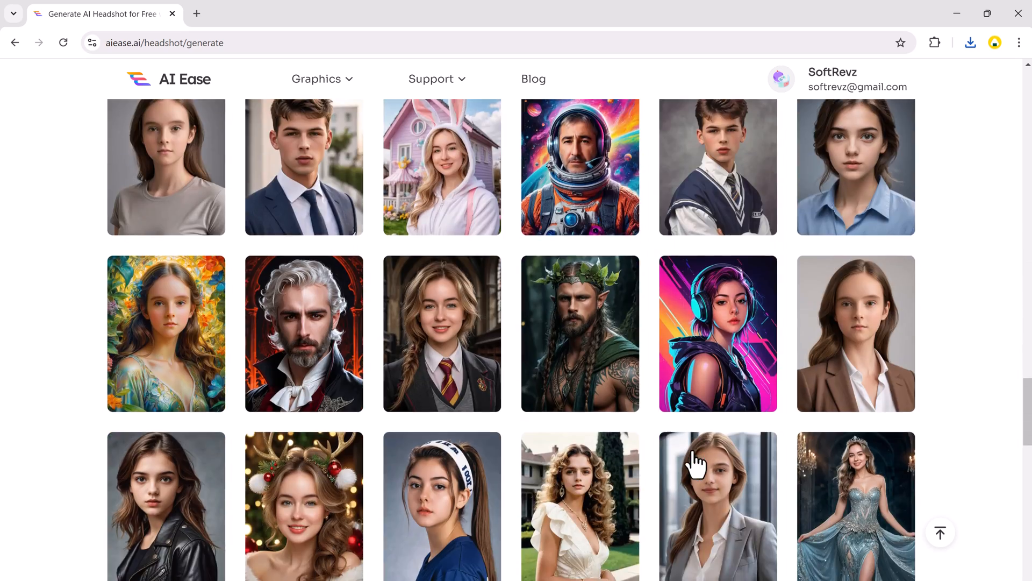